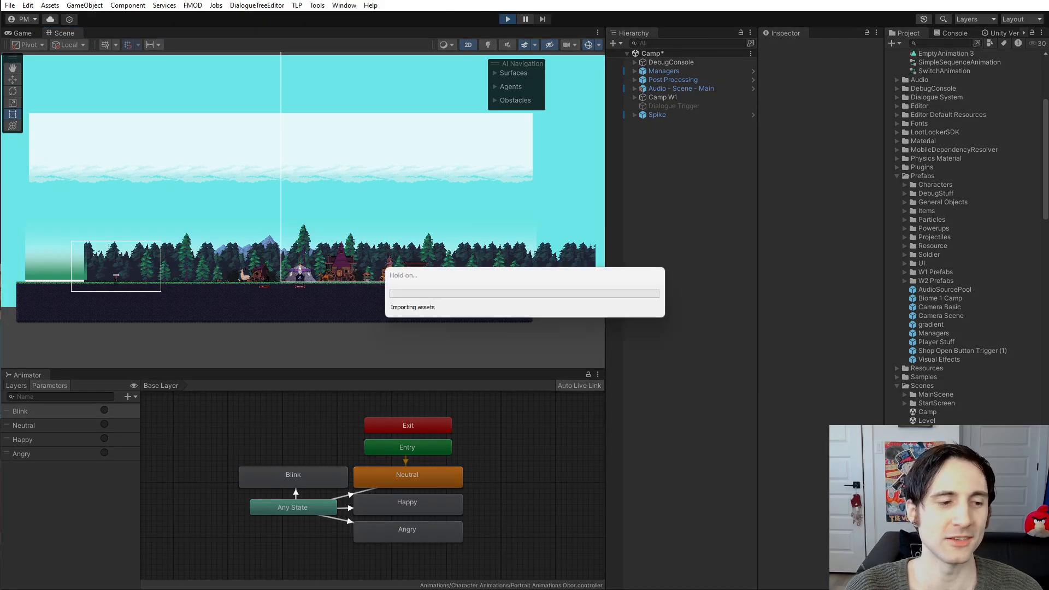
# Step: Play-test the camp level to preview the parallax backgrounds, then stop play mode
pyautogui.click(507, 19)
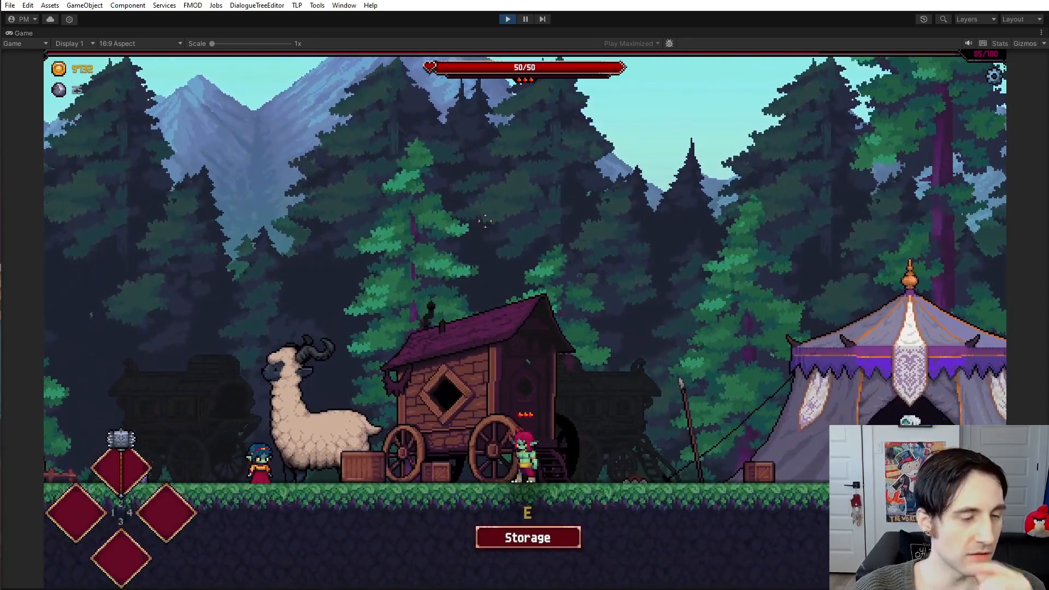
pyautogui.click(64, 33)
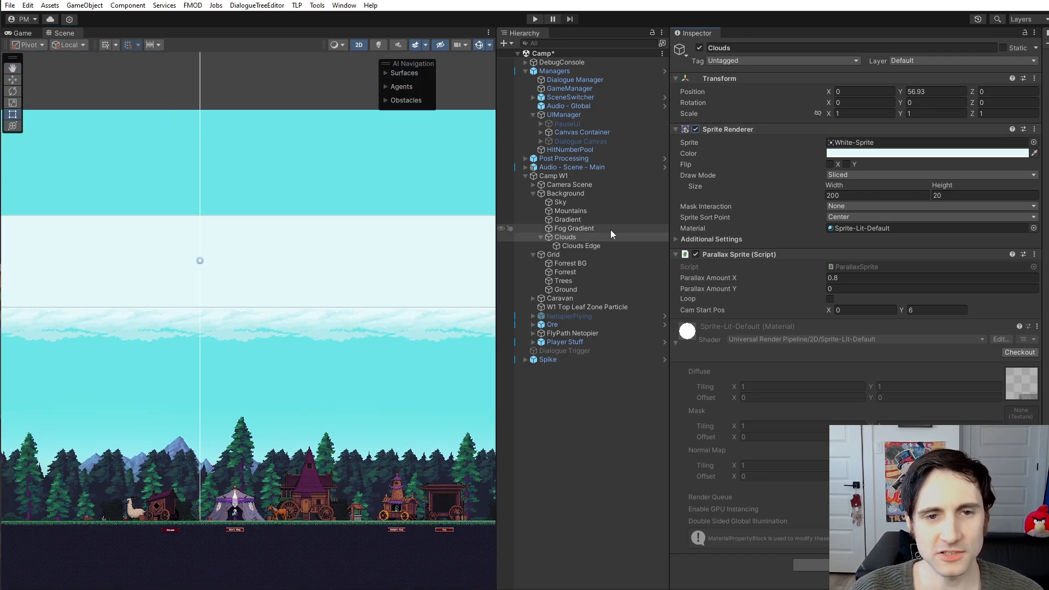
# Step: Set the Clouds Edge sprite's Draw Mode to Tiled and widen it to 136.5, then 154
pyautogui.click(579, 245)
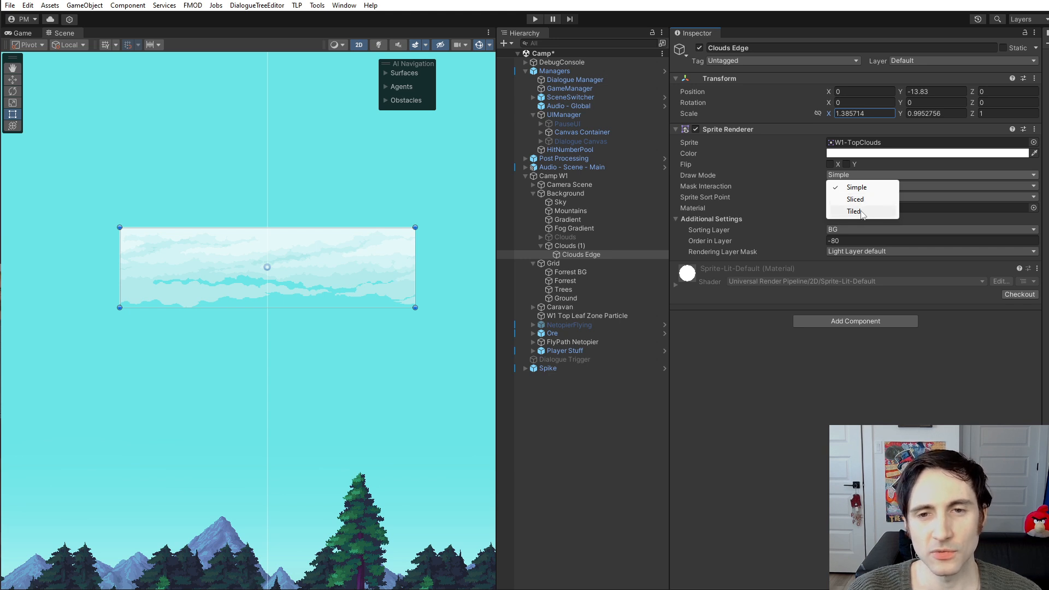
pyautogui.click(854, 210)
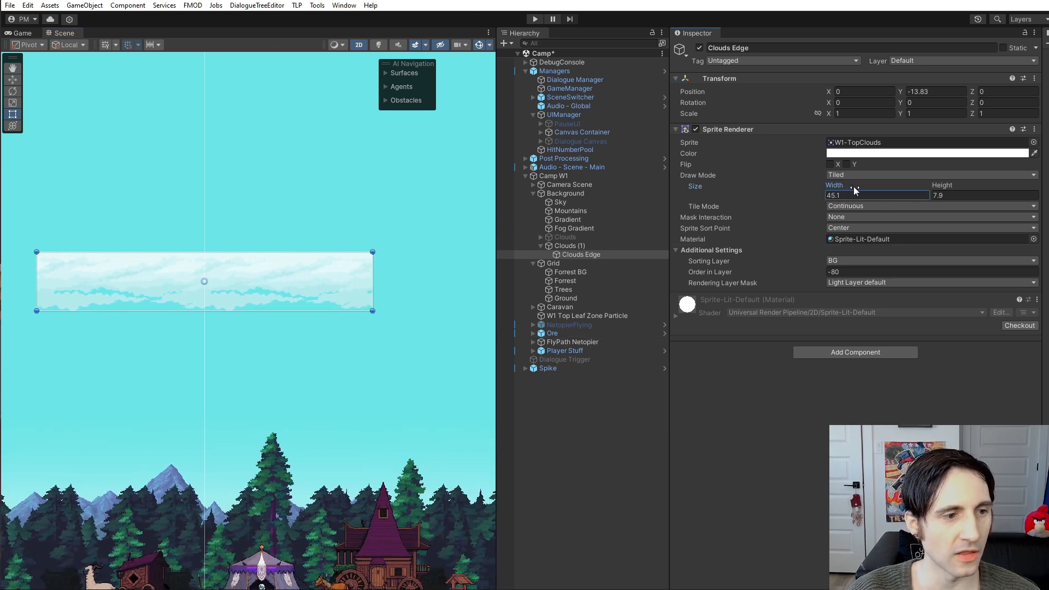
pyautogui.moveTo(856, 194); pyautogui.dragTo(908, 194)
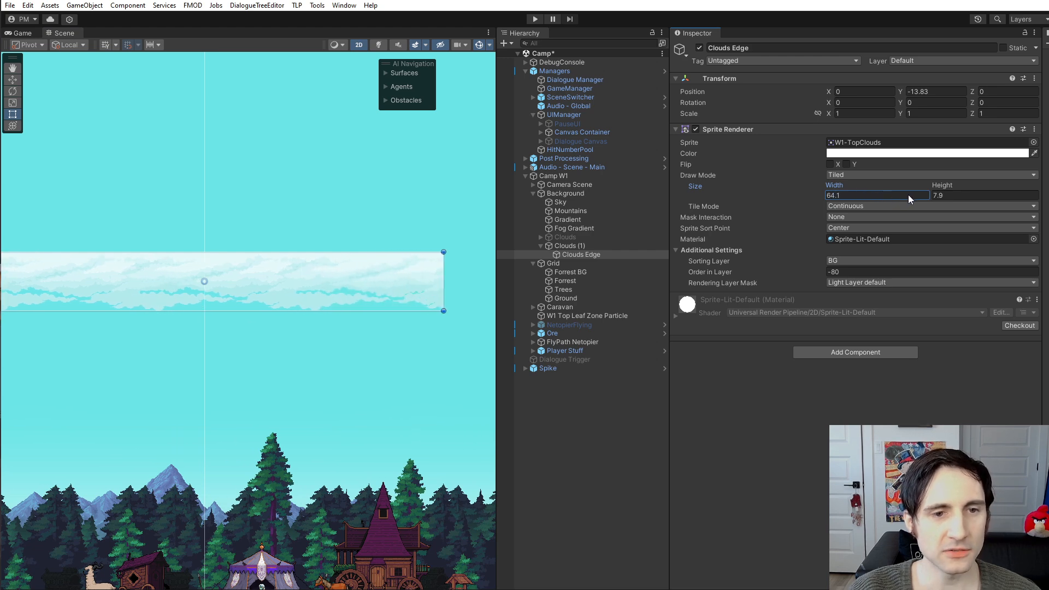
pyautogui.write('136.5')
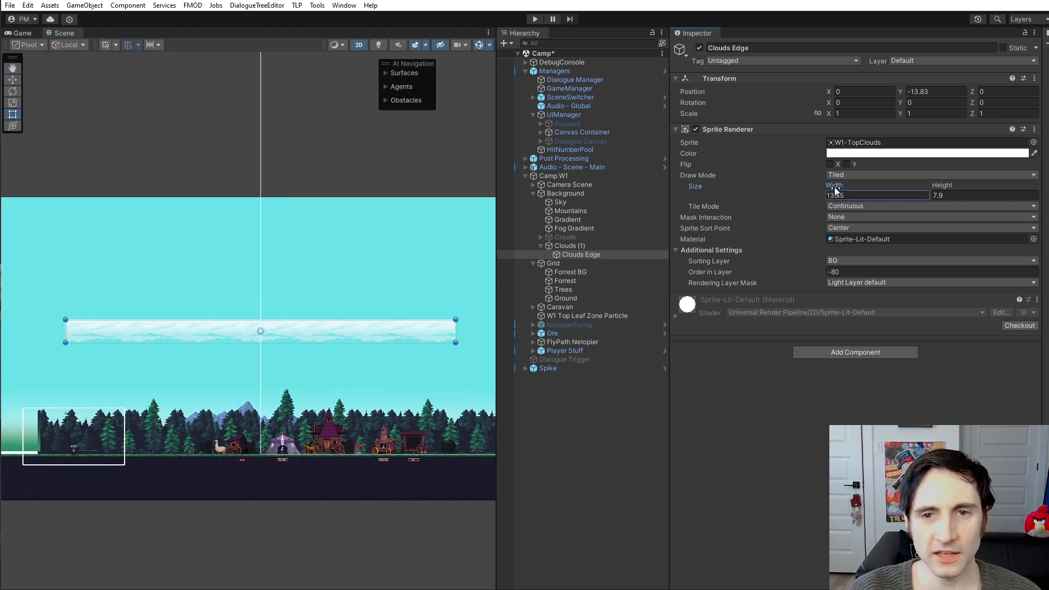
pyautogui.write('154')
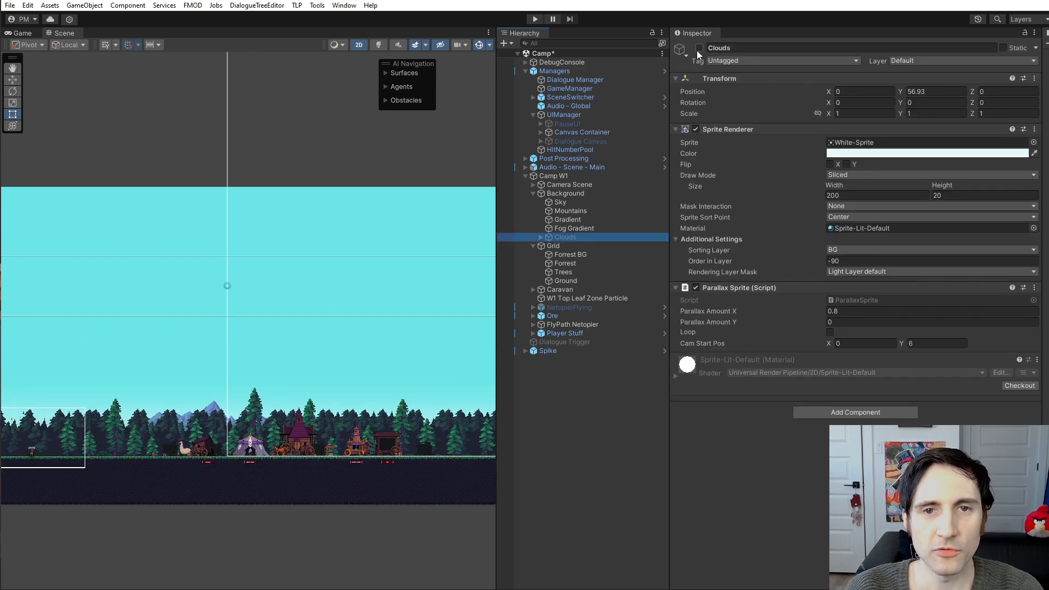
# Step: Toggle the Clouds layer, check Forrest BG's parallax settings, and isolate the Forrest tilemap
pyautogui.click(699, 48)
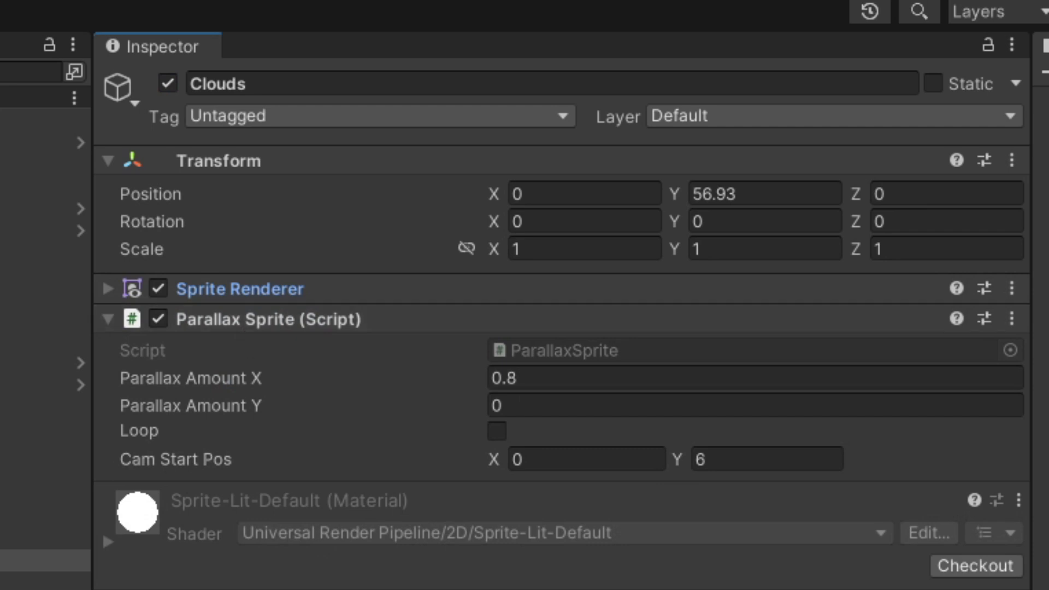
pyautogui.moveTo(238, 334)
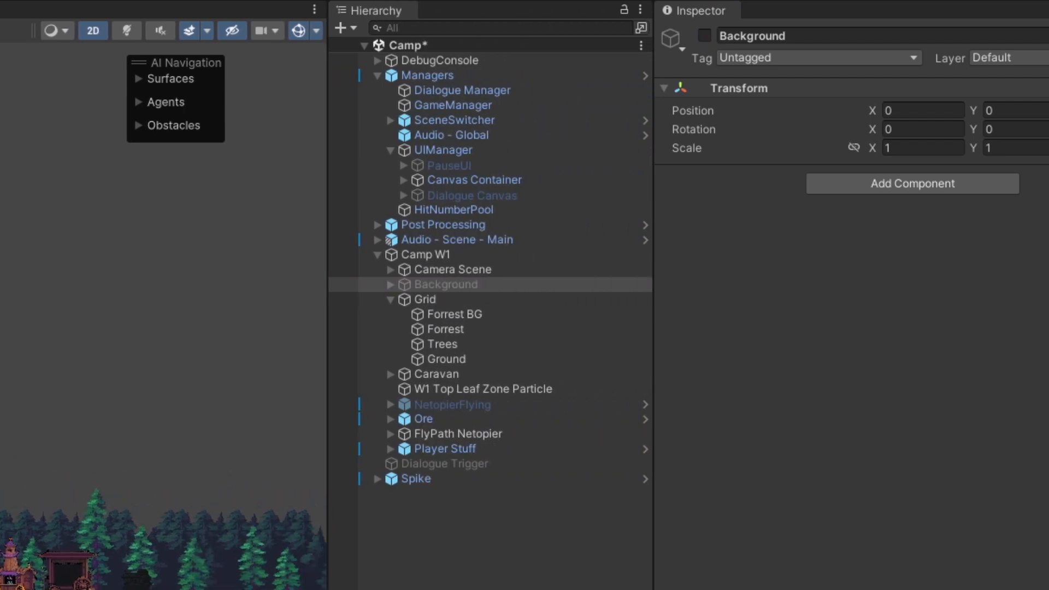
pyautogui.click(425, 299)
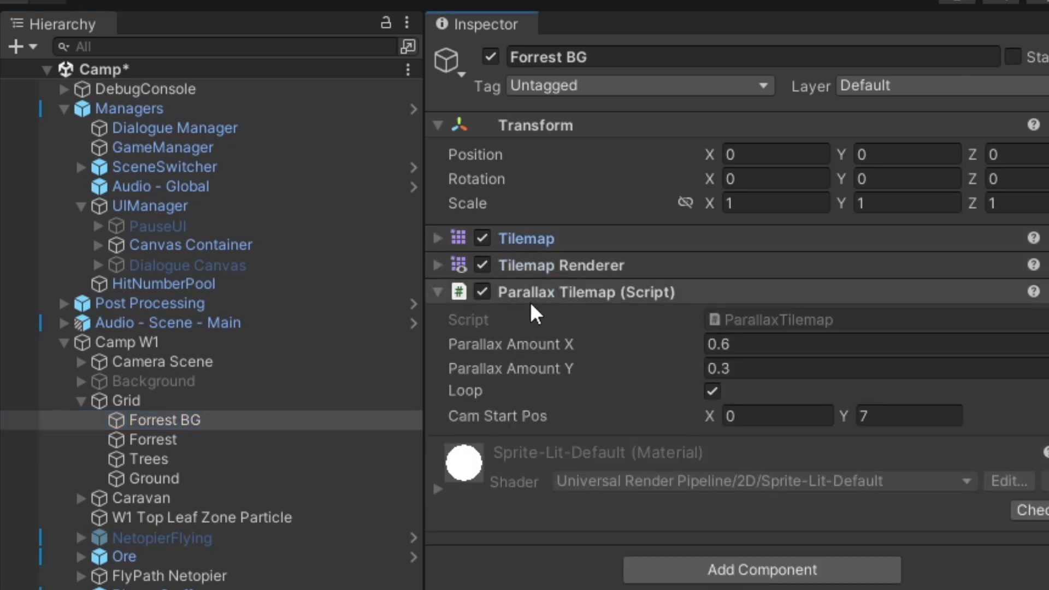
pyautogui.click(344, 5)
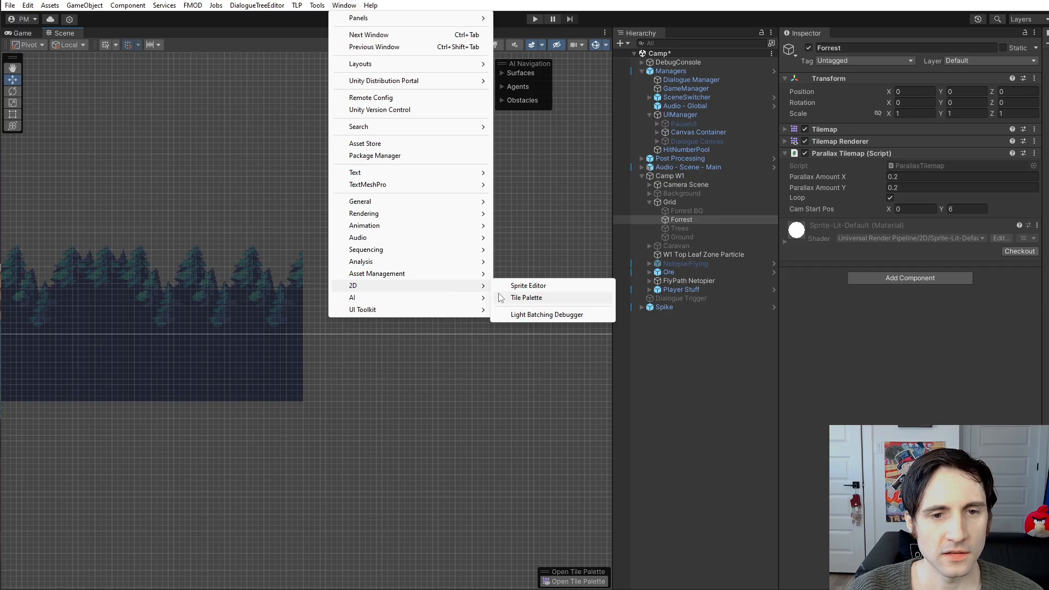
# Step: Pick a forest silhouette block from the Tile Palette and stamp it beside the existing forest
pyautogui.click(527, 297)
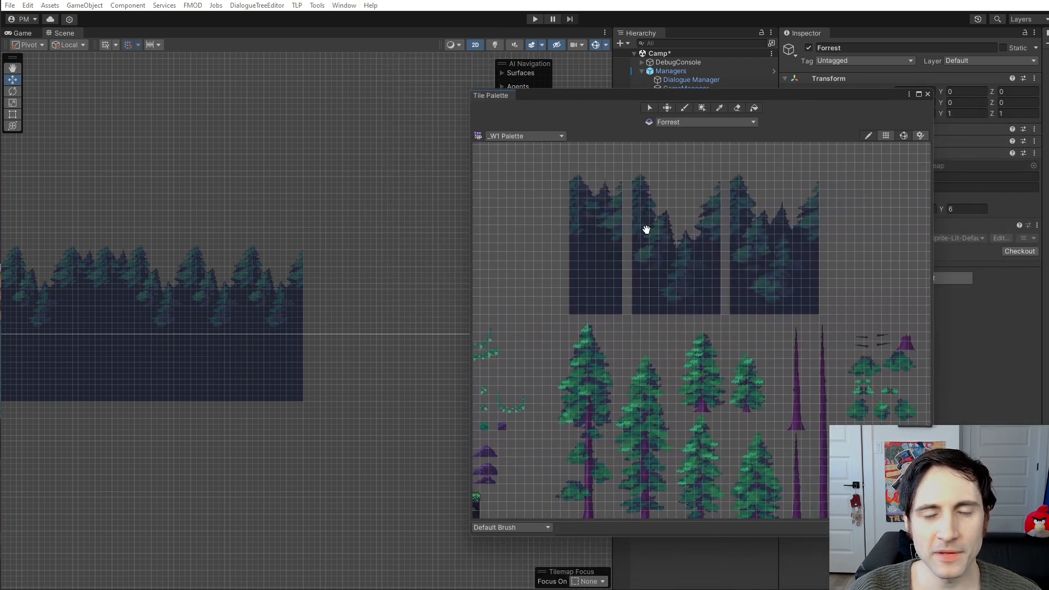
pyautogui.click(578, 244)
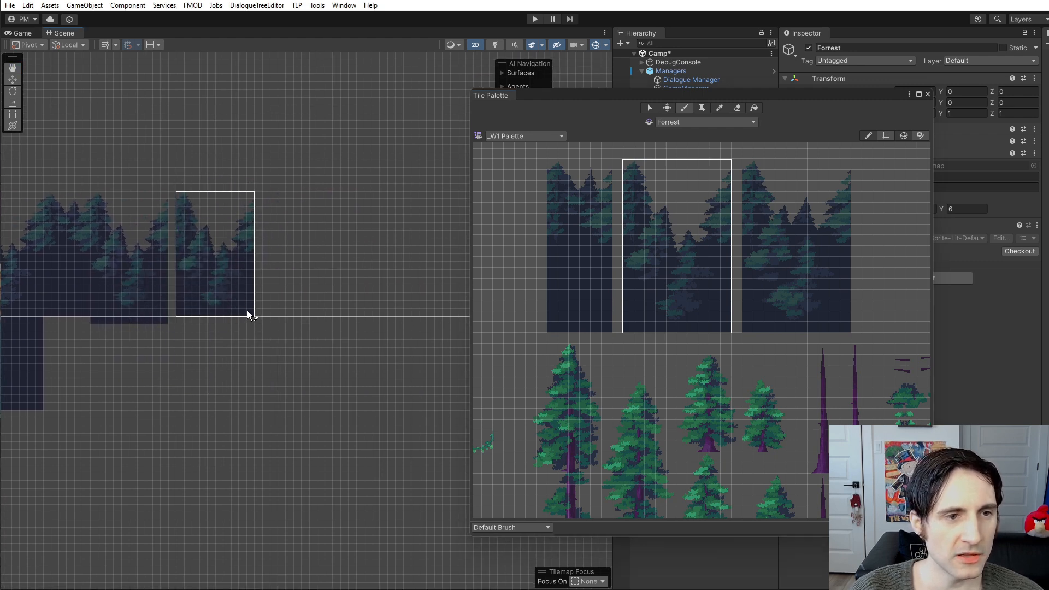
pyautogui.click(796, 241)
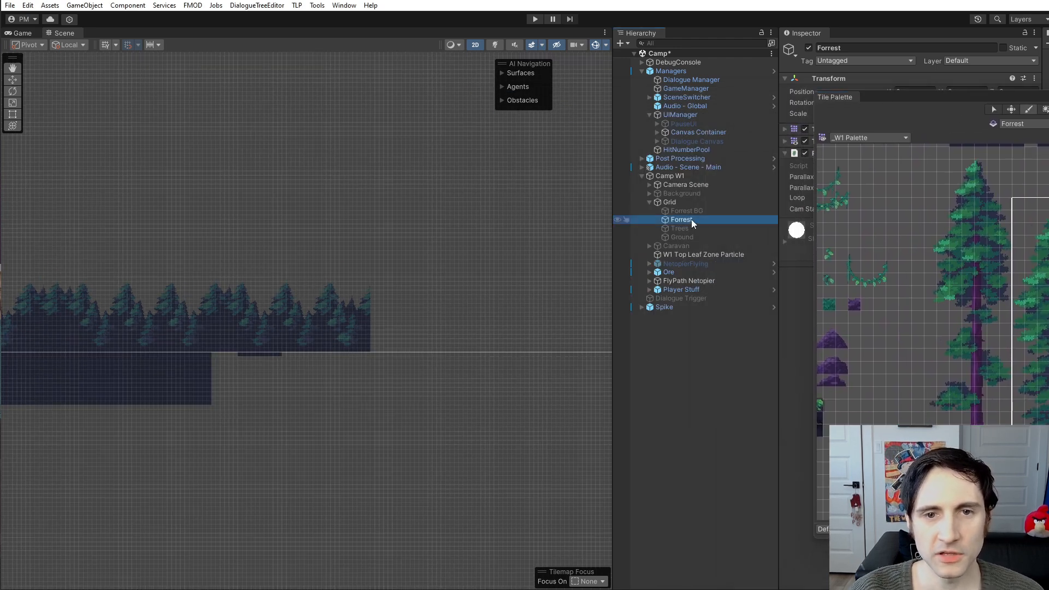
# Step: Switch to the Trees tilemap, pan to see more trees, and run the camp level again
pyautogui.click(679, 228)
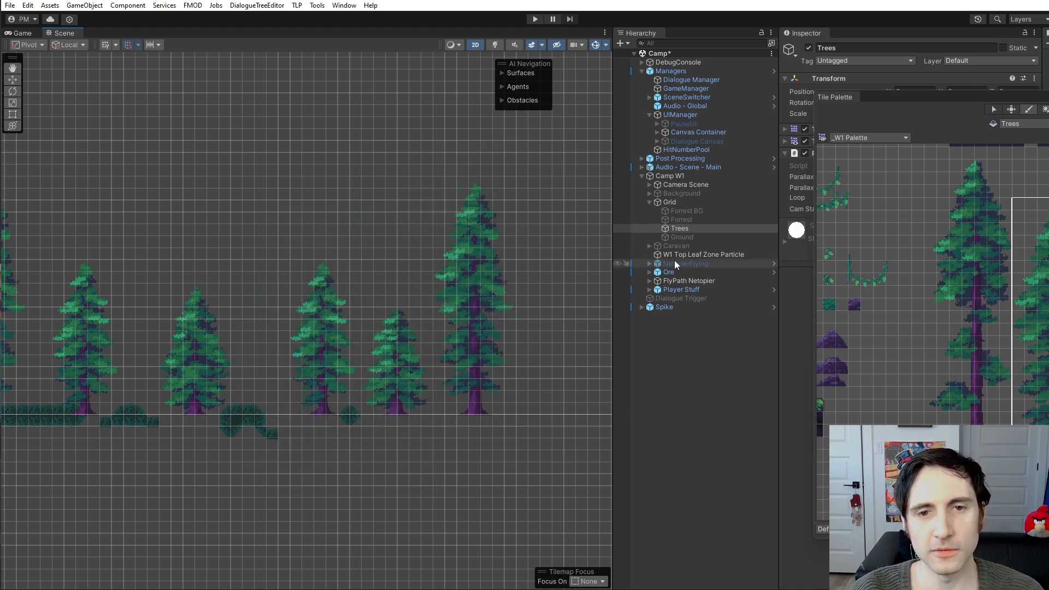
pyautogui.click(677, 228)
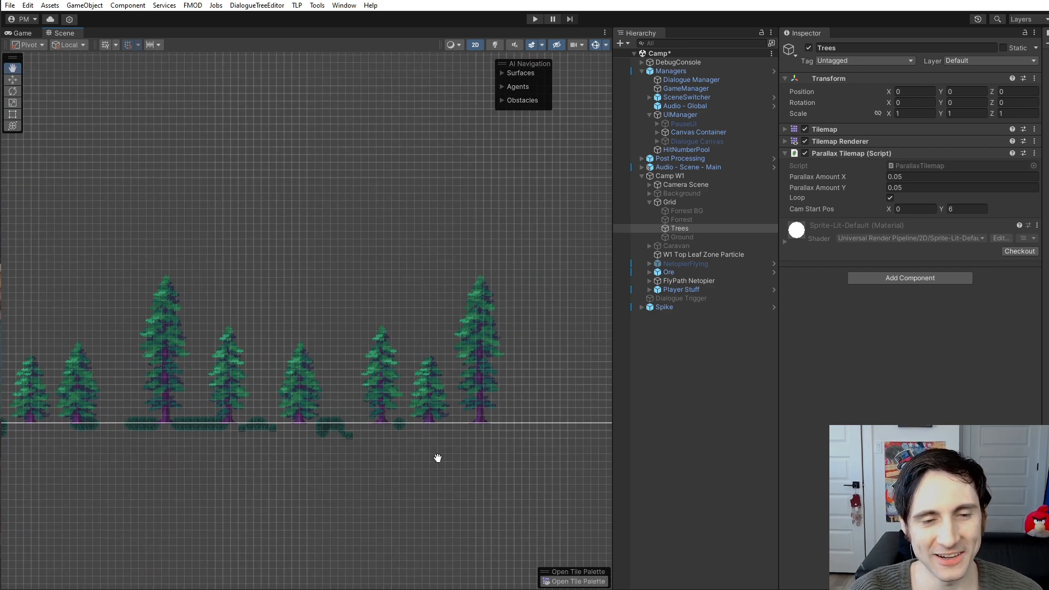
pyautogui.moveTo(437, 459); pyautogui.dragTo(195, 393)
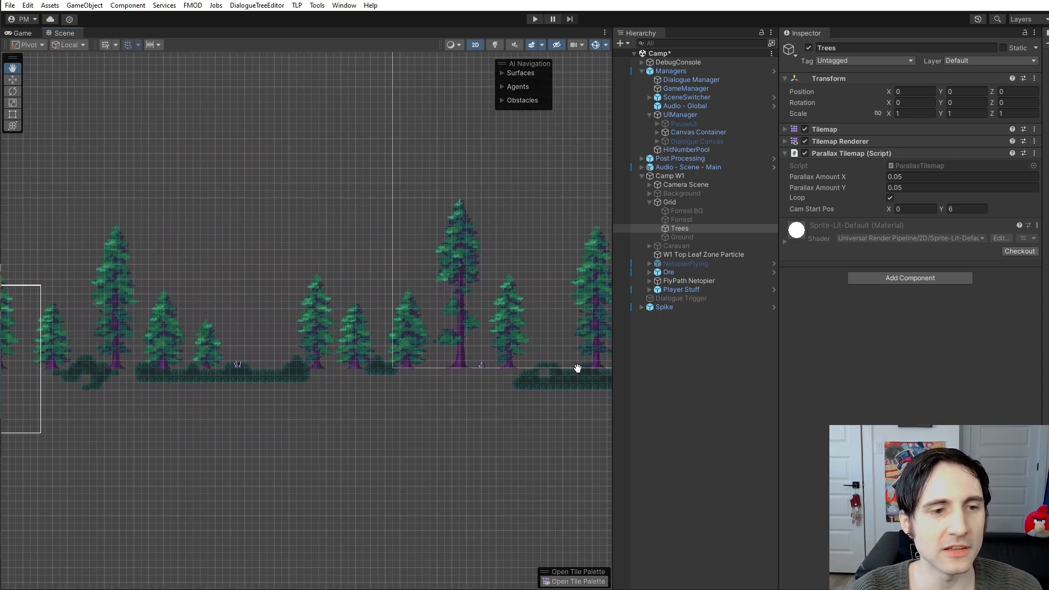
pyautogui.click(533, 19)
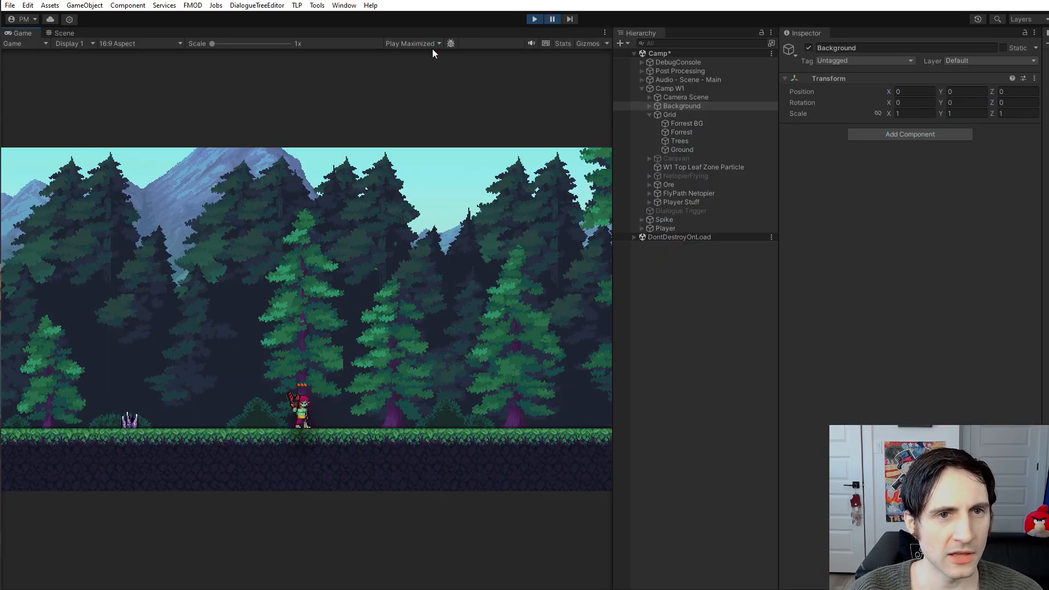
# Step: Choose Play Focused so the running game stays in its normal Game view panel
pyautogui.click(411, 44)
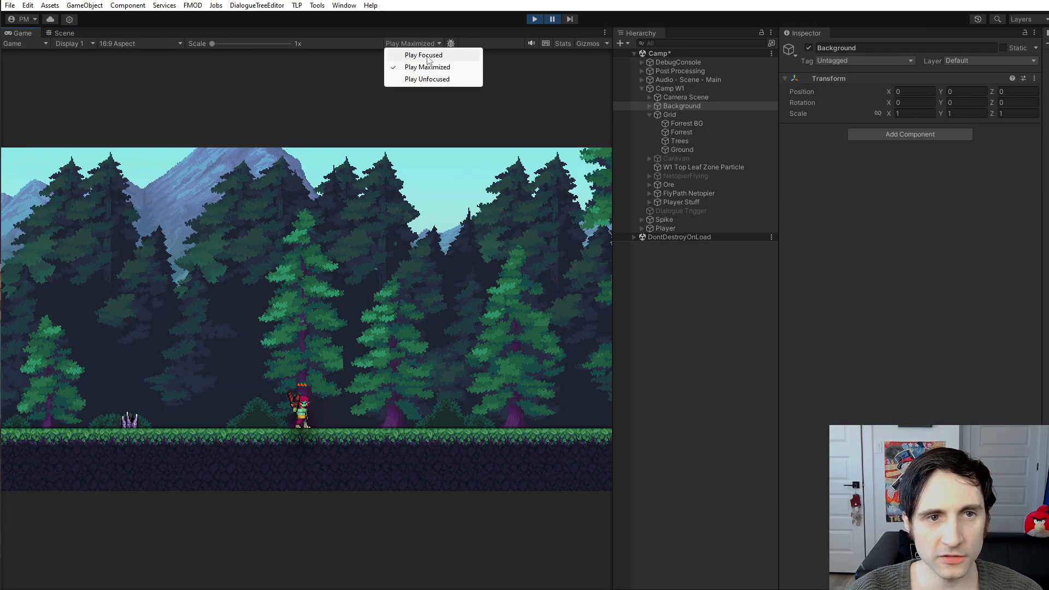
pyautogui.click(423, 54)
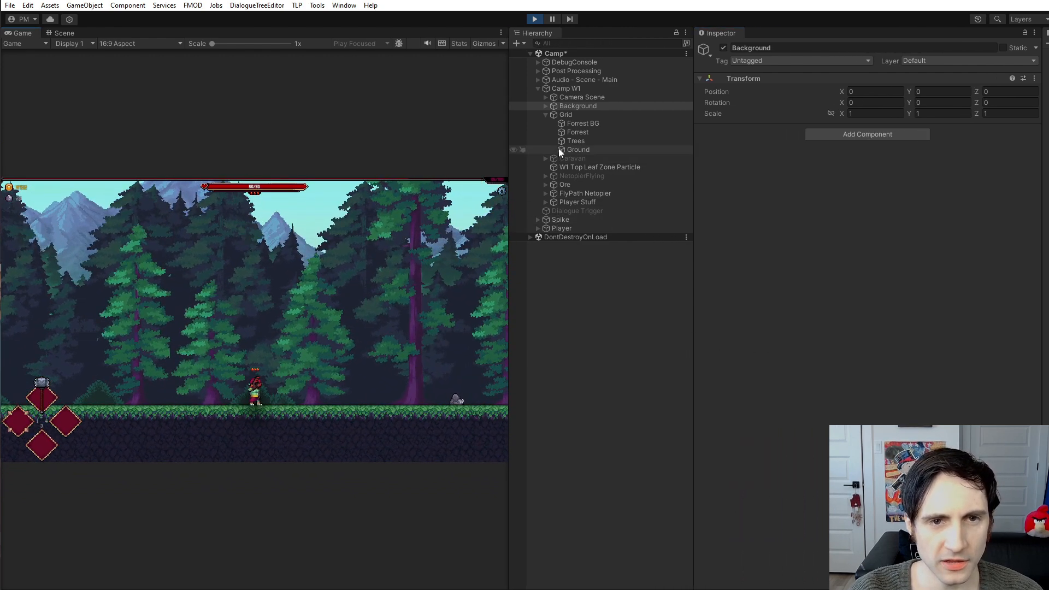
# Step: Try Trees tilemap horizontal parallax amounts of 1, then 0.5, while the level runs
pyautogui.click(577, 132)
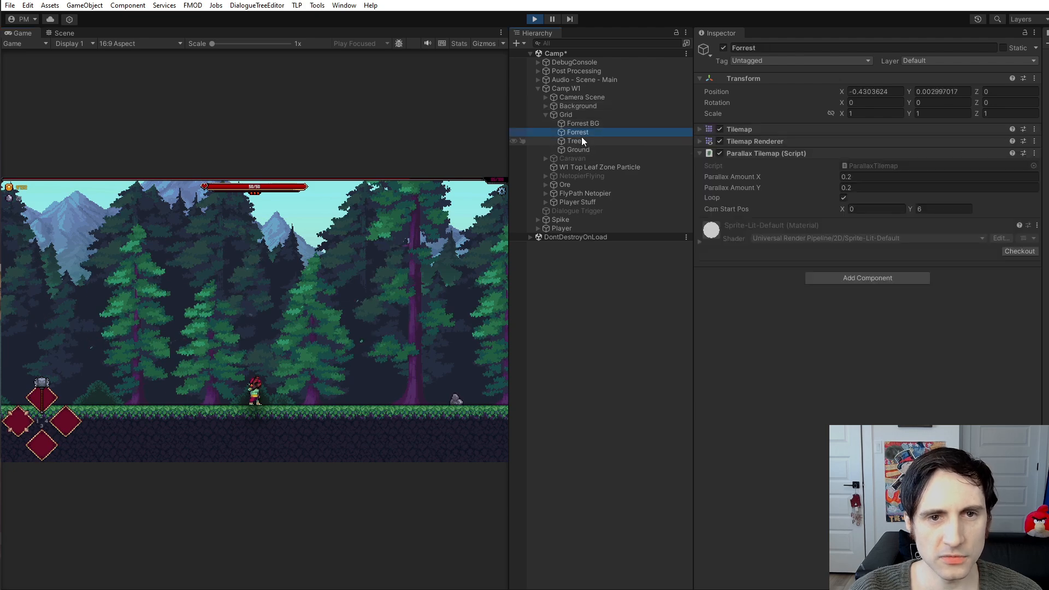
pyautogui.click(574, 141)
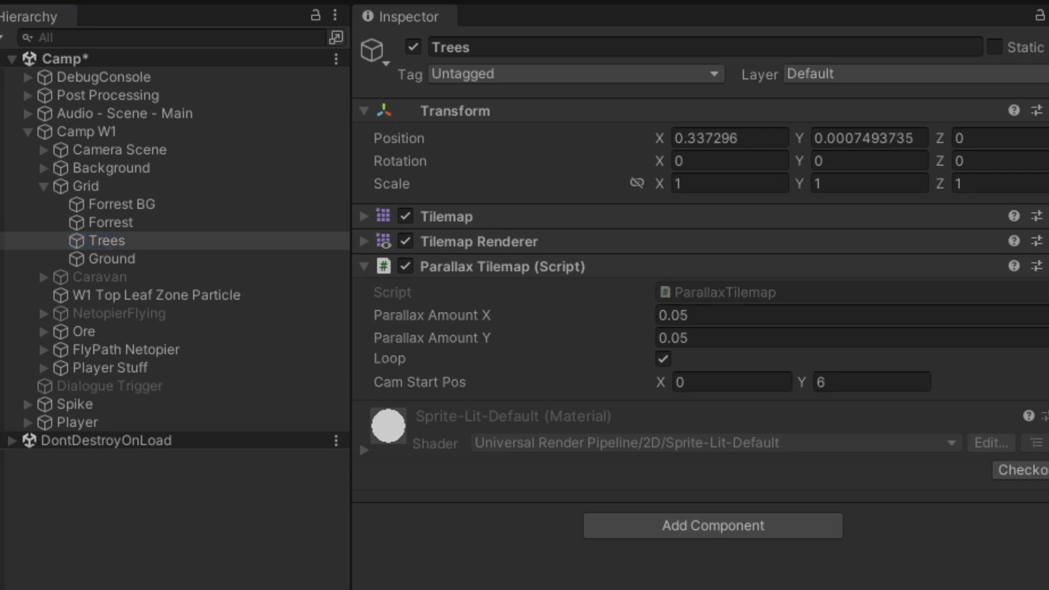
pyautogui.click(736, 315)
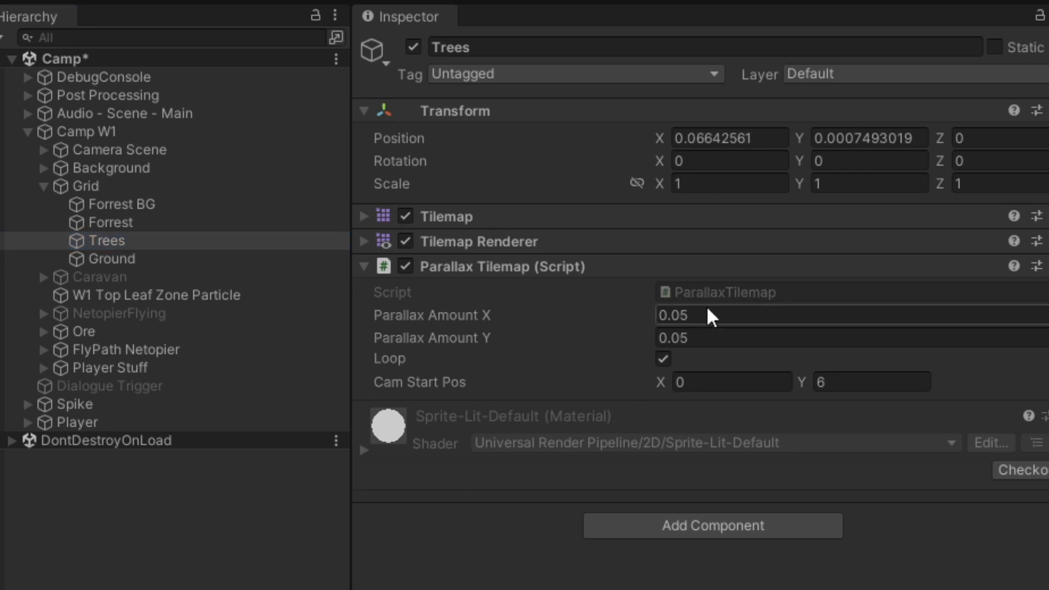
pyautogui.write('1')
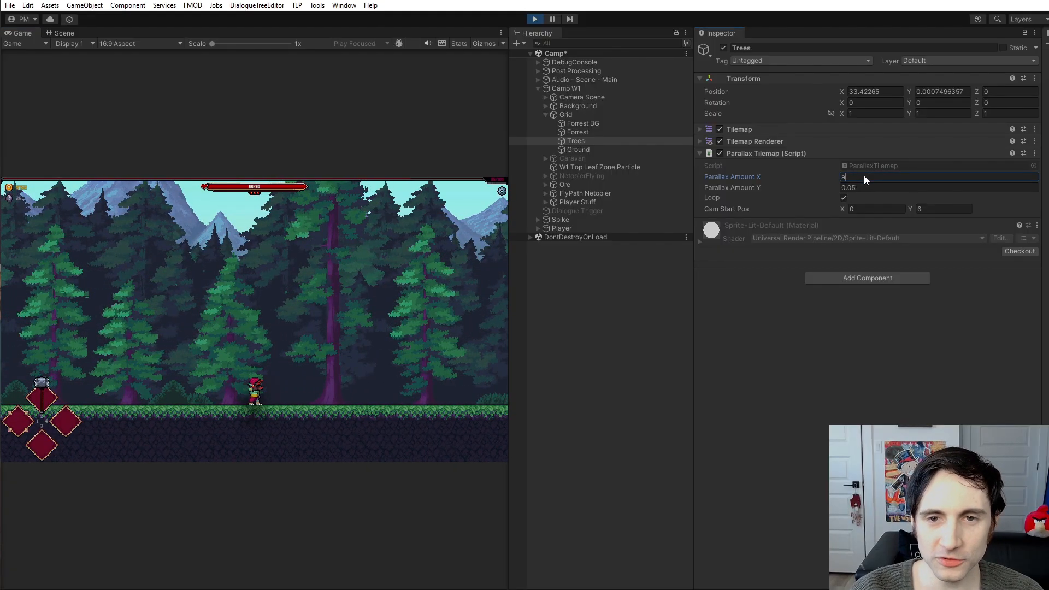
pyautogui.write('0.01')
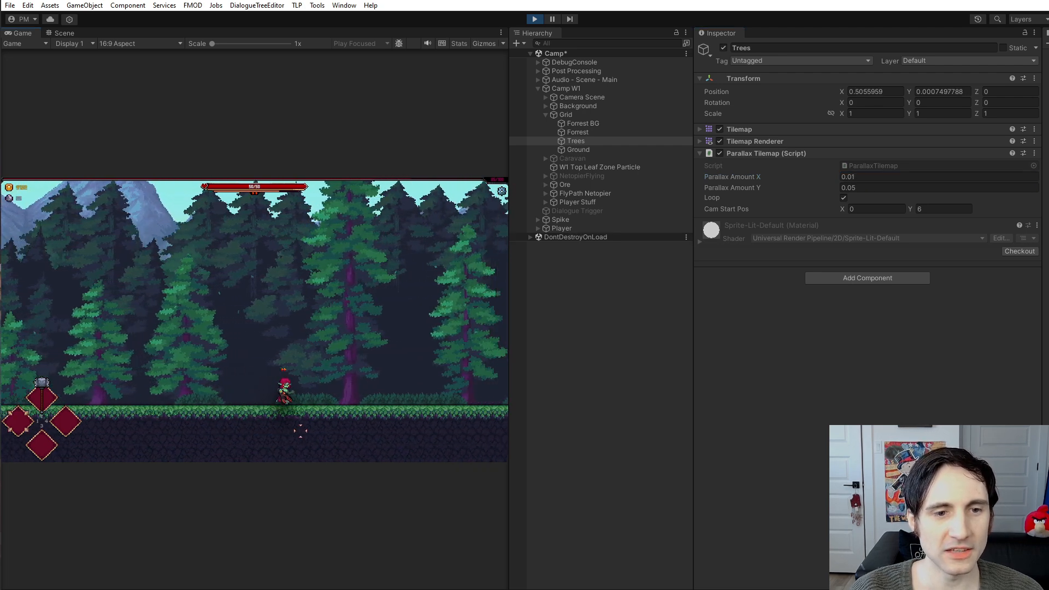
pyautogui.click(937, 176)
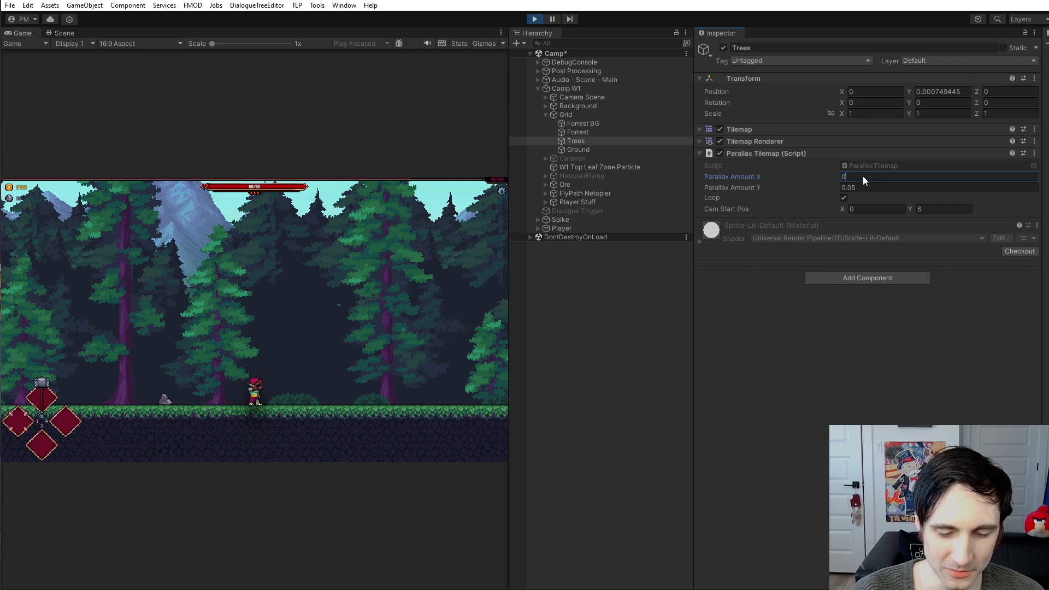
pyautogui.write('0.5')
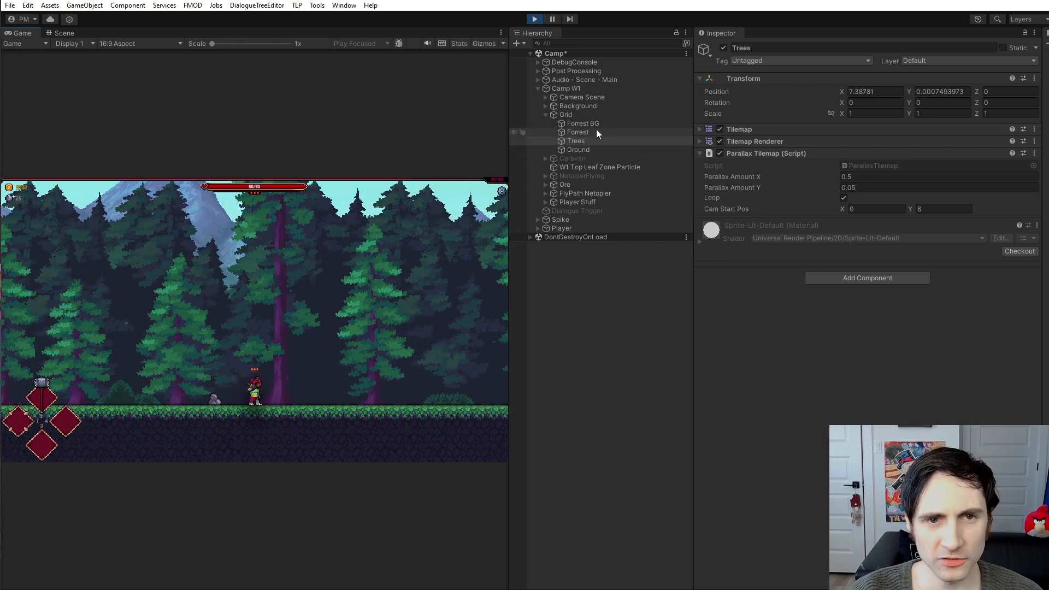
# Step: Settle the Trees horizontal parallax amount at 0.05 and check the Ground tilemap's components
pyautogui.click(582, 123)
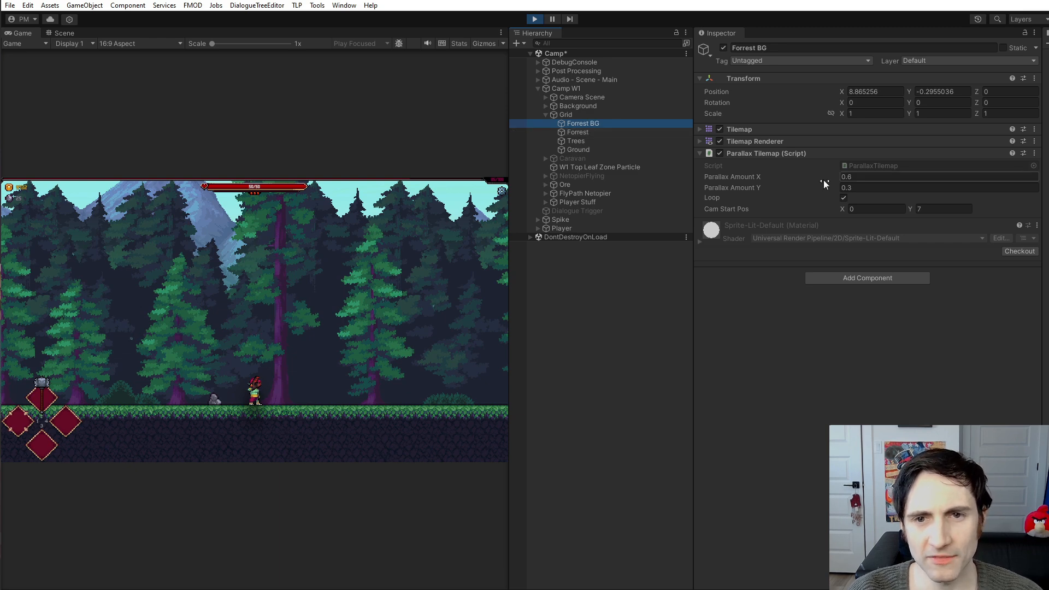
pyautogui.click(577, 131)
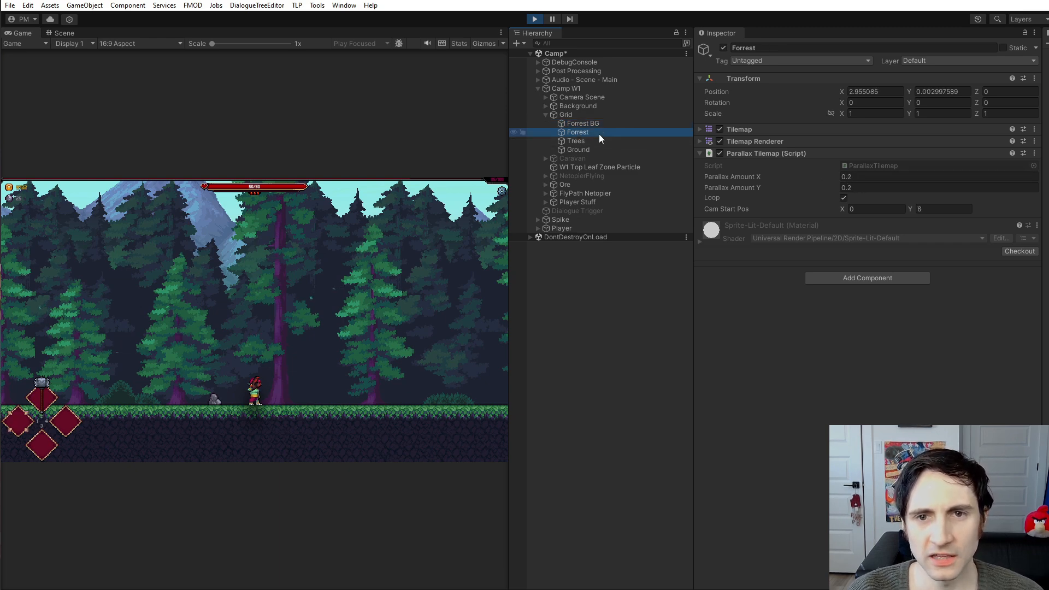
pyautogui.click(575, 141)
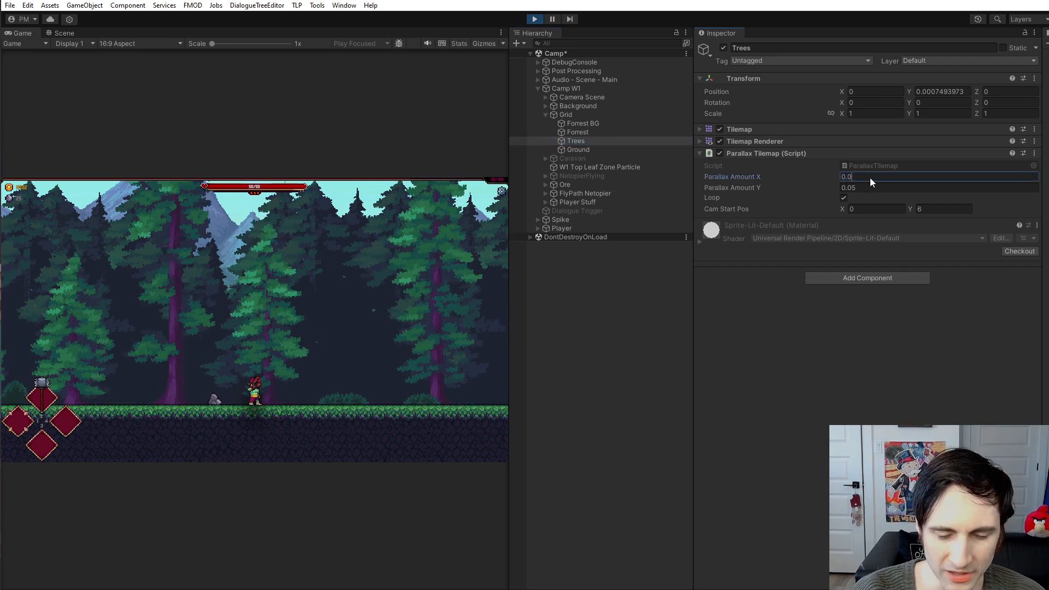
pyautogui.write('0.05')
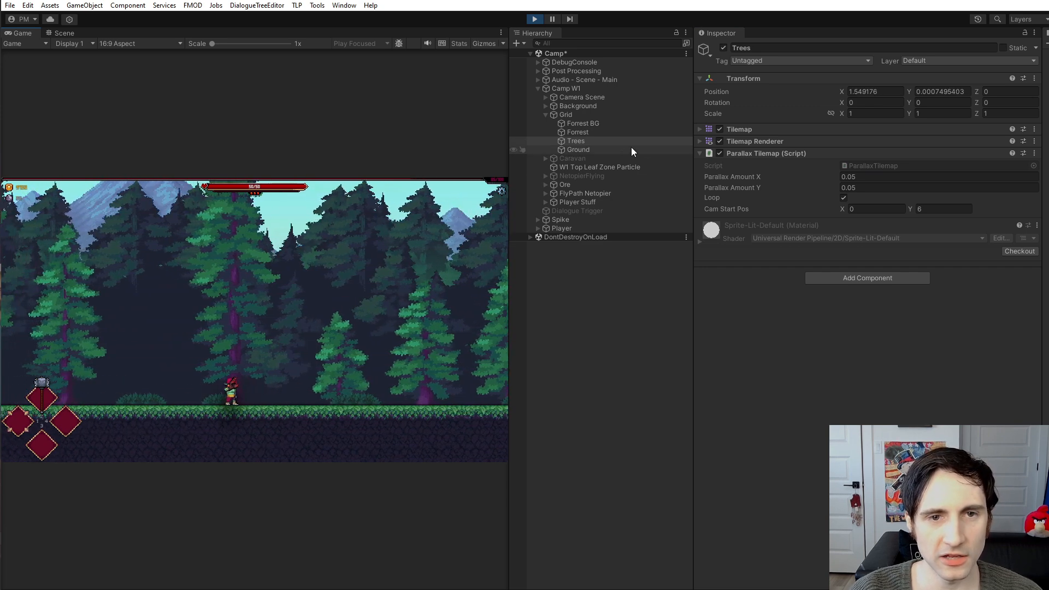
pyautogui.click(576, 149)
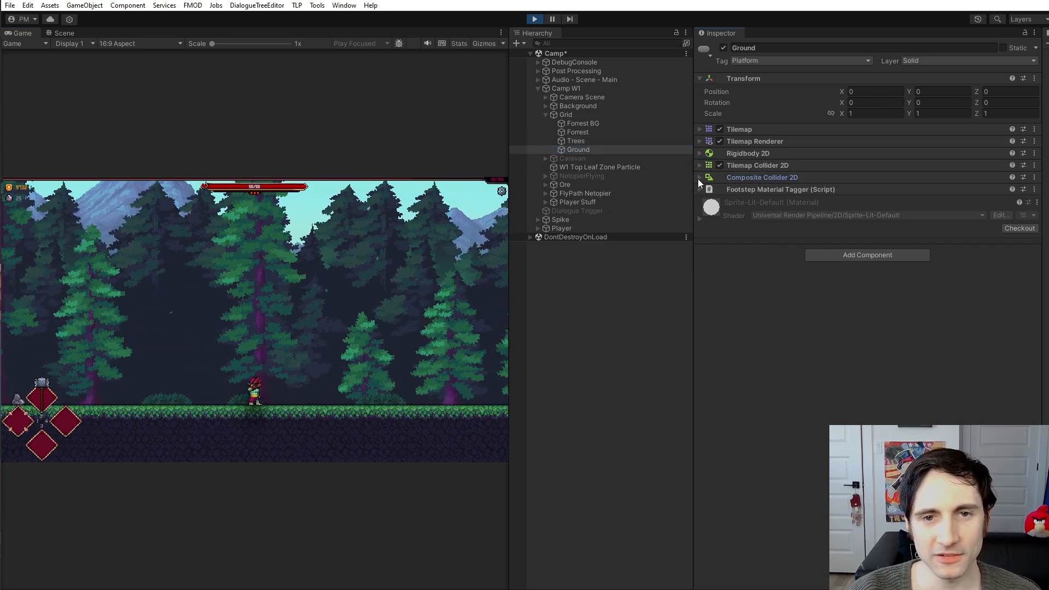
# Step: Give Forrest a horizontal parallax of 0.2 and test vertical amounts of 5 and -5
pyautogui.click(700, 165)
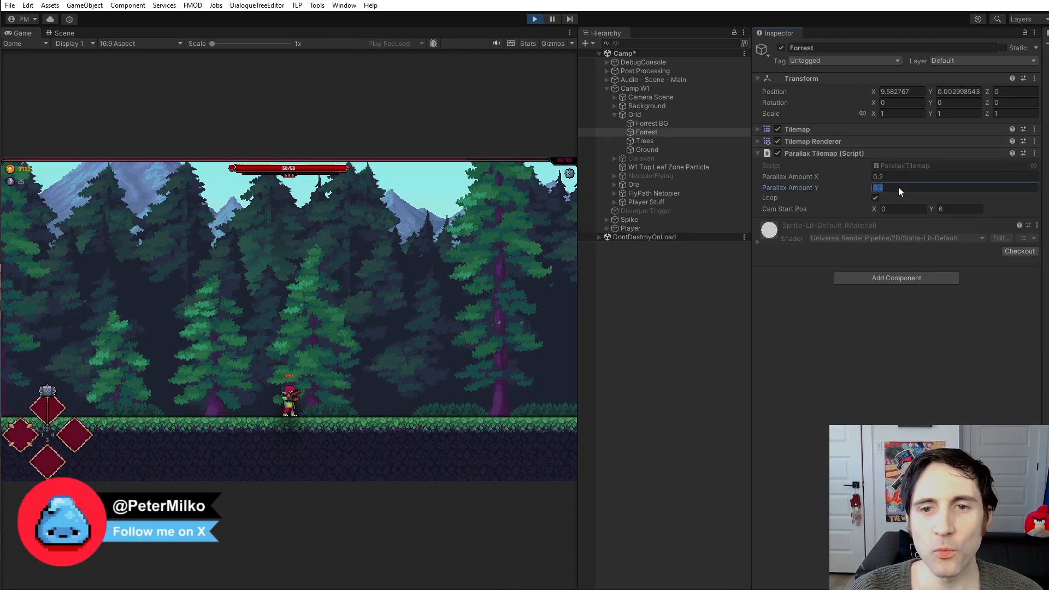
pyautogui.write('0.2')
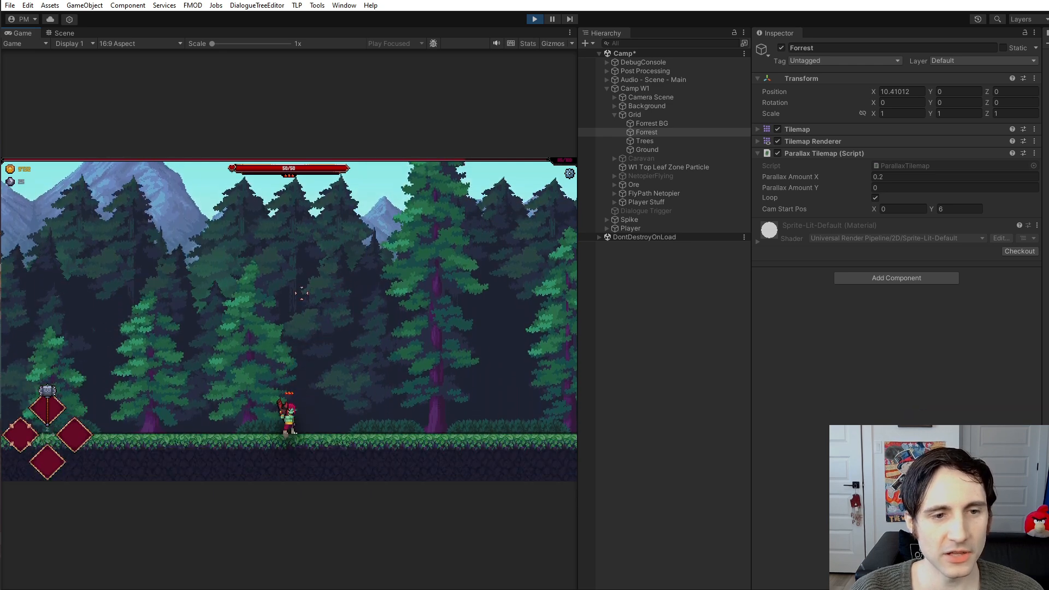
pyautogui.click(950, 187)
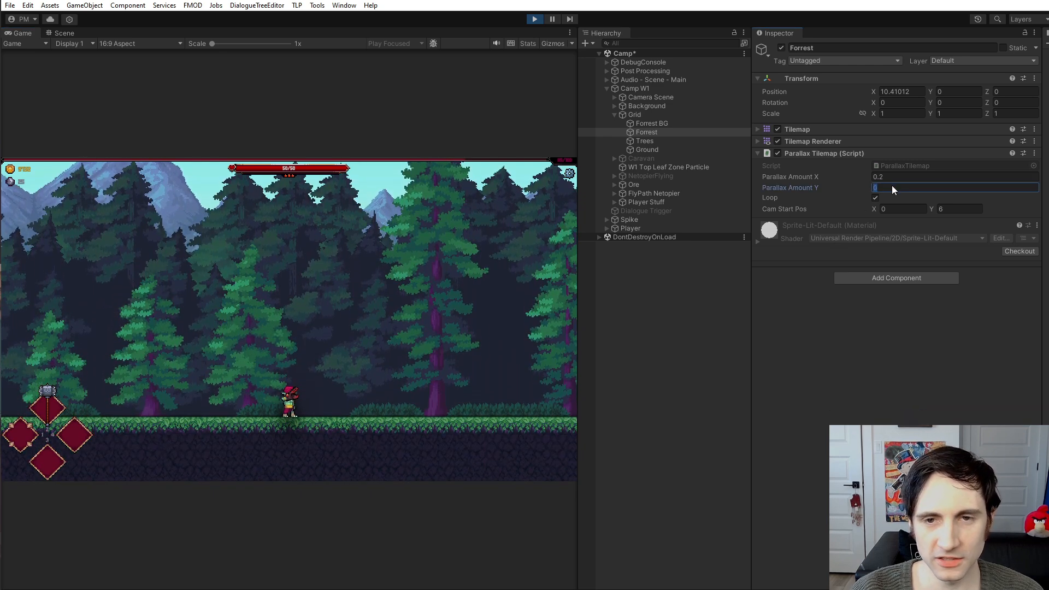
pyautogui.write('5')
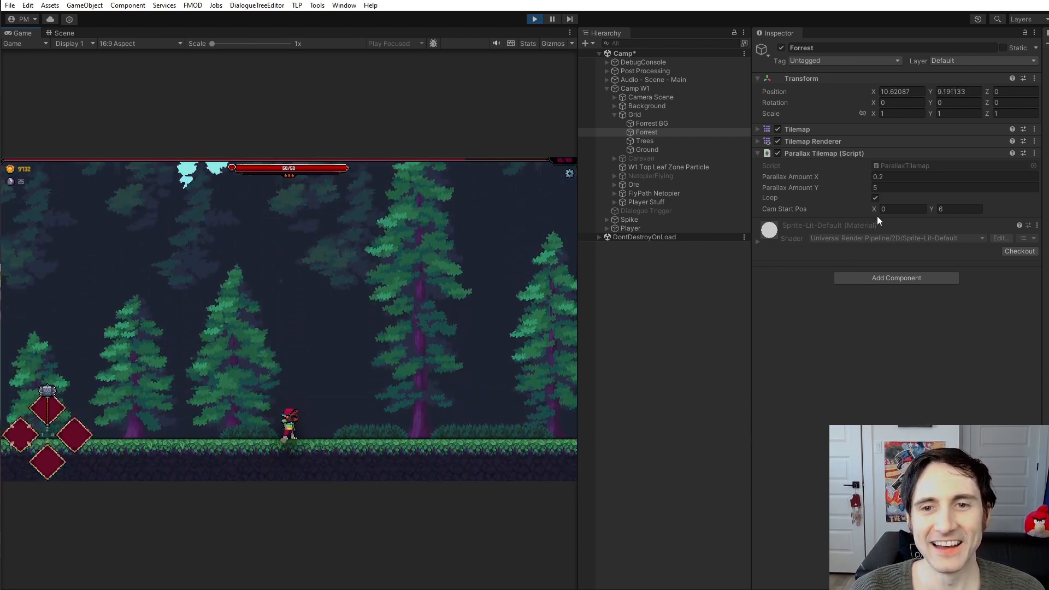
pyautogui.click(936, 188)
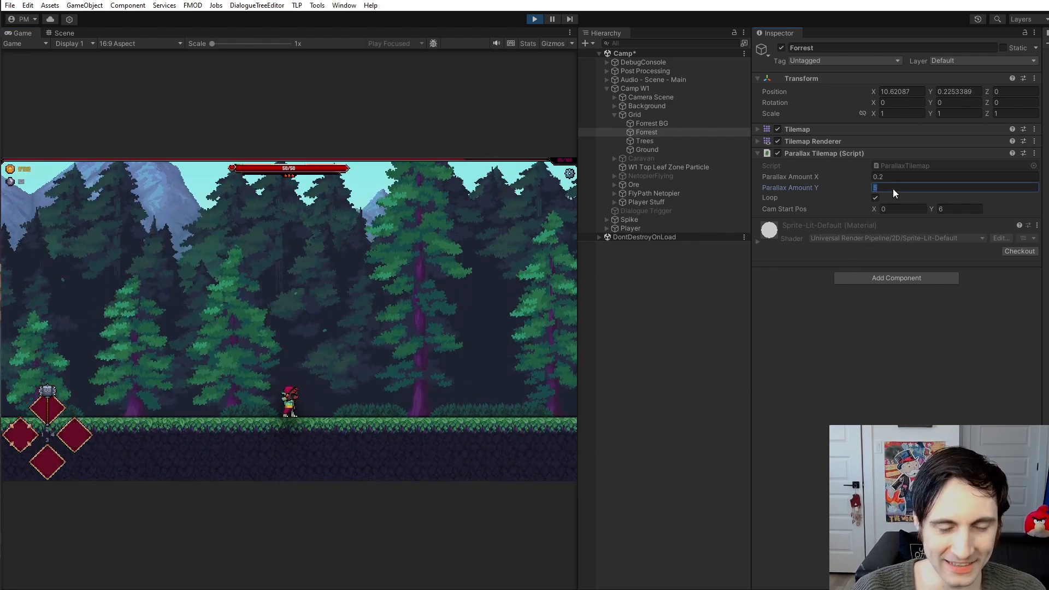
pyautogui.write('-5')
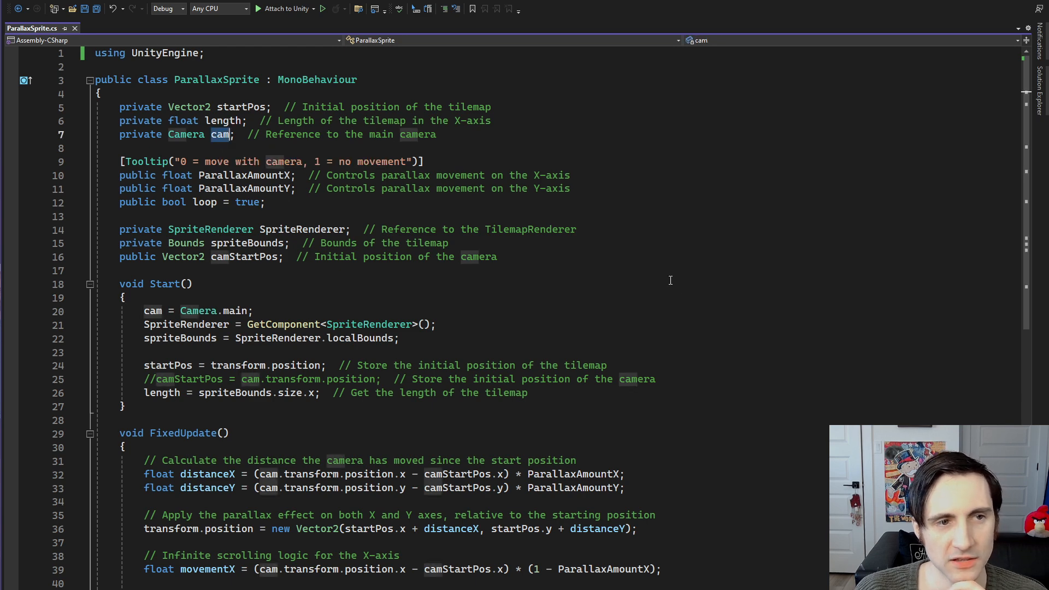
# Step: Review ParallaxSprite's Start and FixedUpdate, briefly swapping the cam type to GameObject and back
pyautogui.scroll(-3)
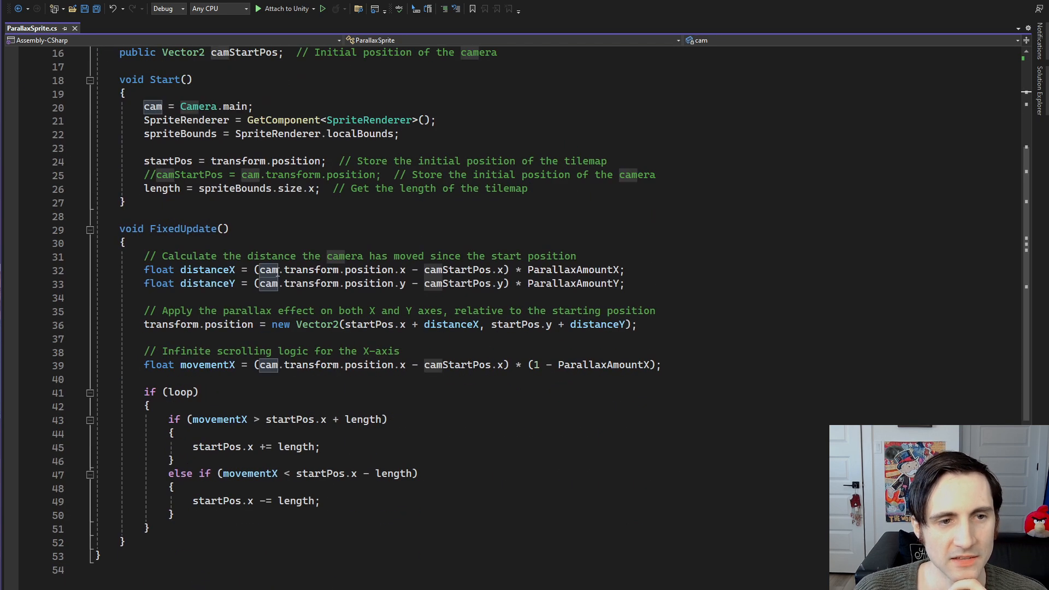
pyautogui.moveTo(365, 283)
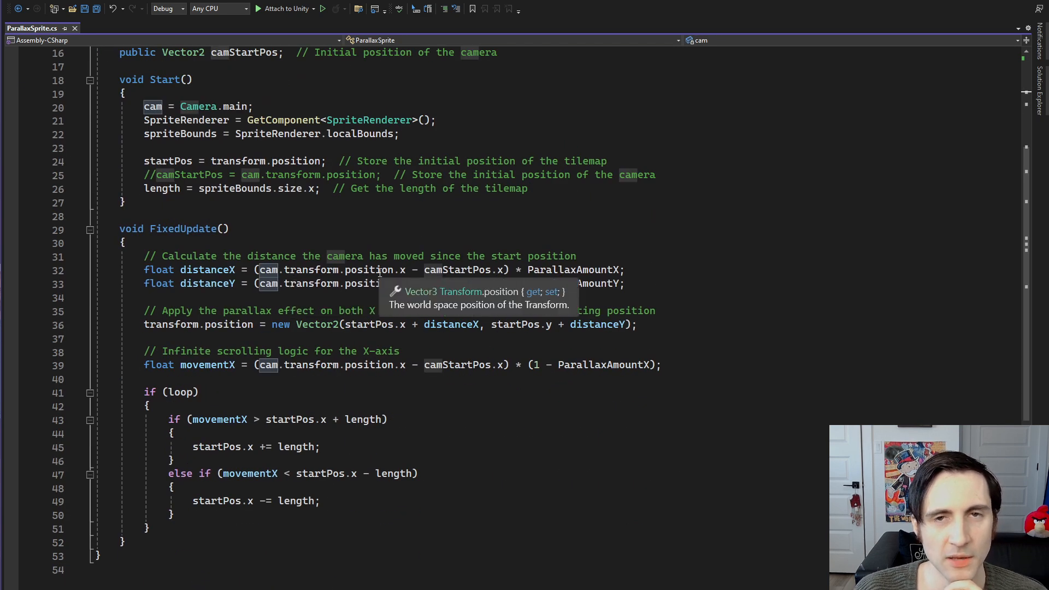
pyautogui.moveTo(656, 268)
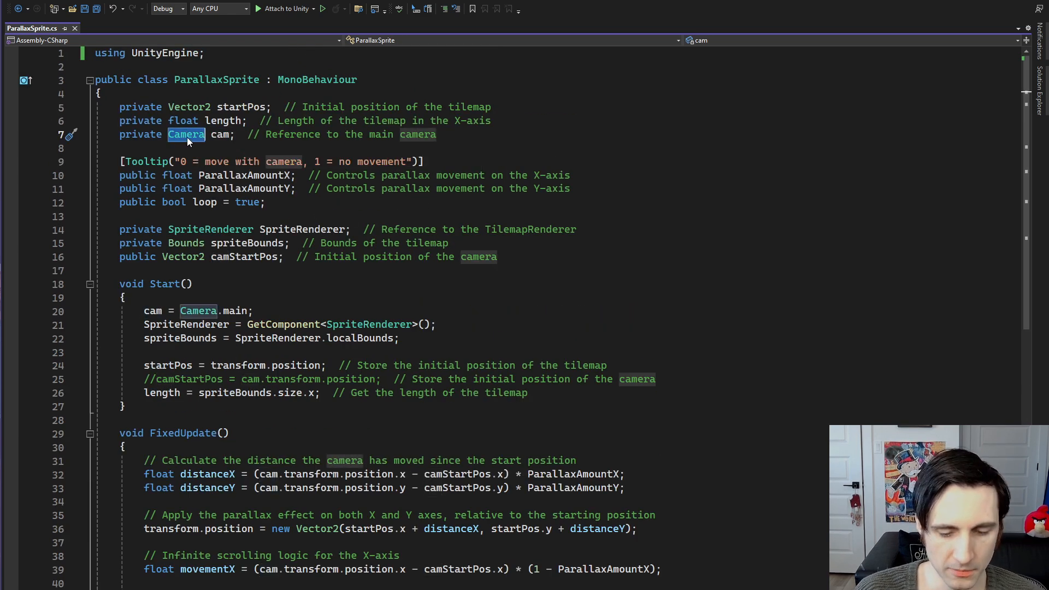
pyautogui.write('GameObject')
pyautogui.click(199, 311)
pyautogui.write('//')
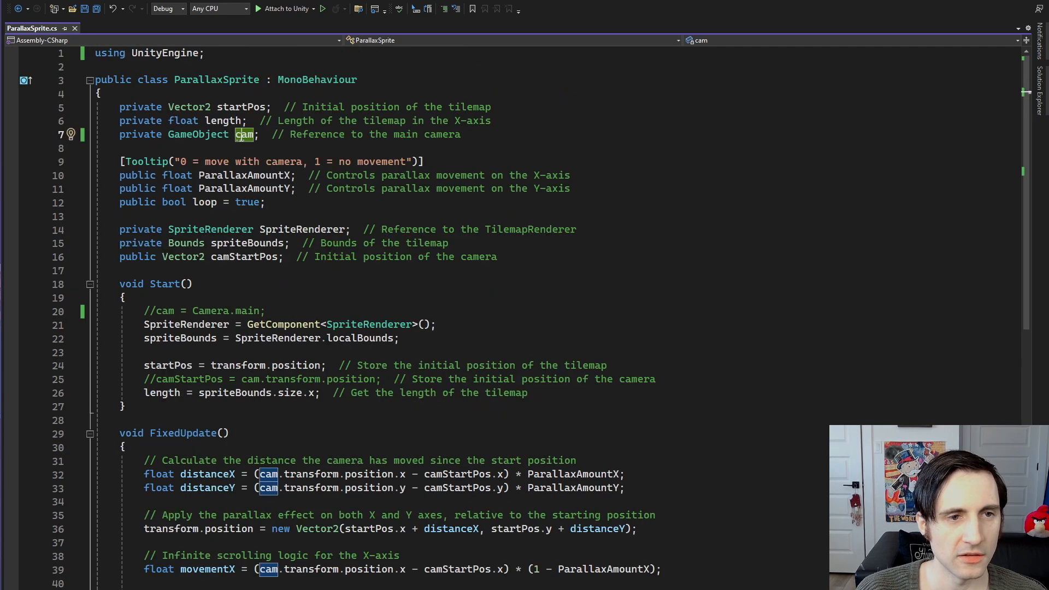
pyautogui.write('Pla')
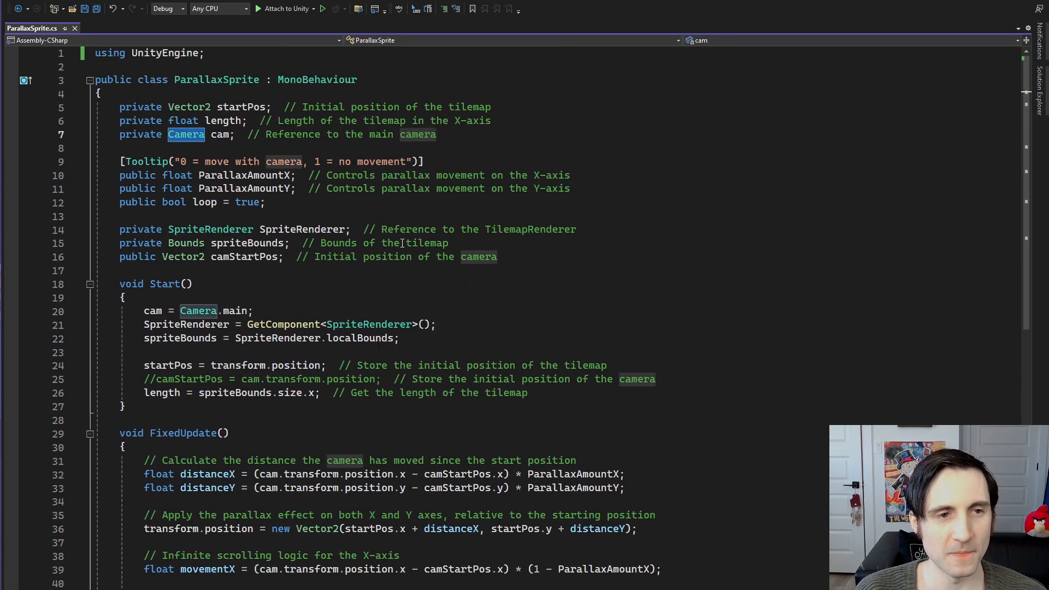
pyautogui.scroll(-3)
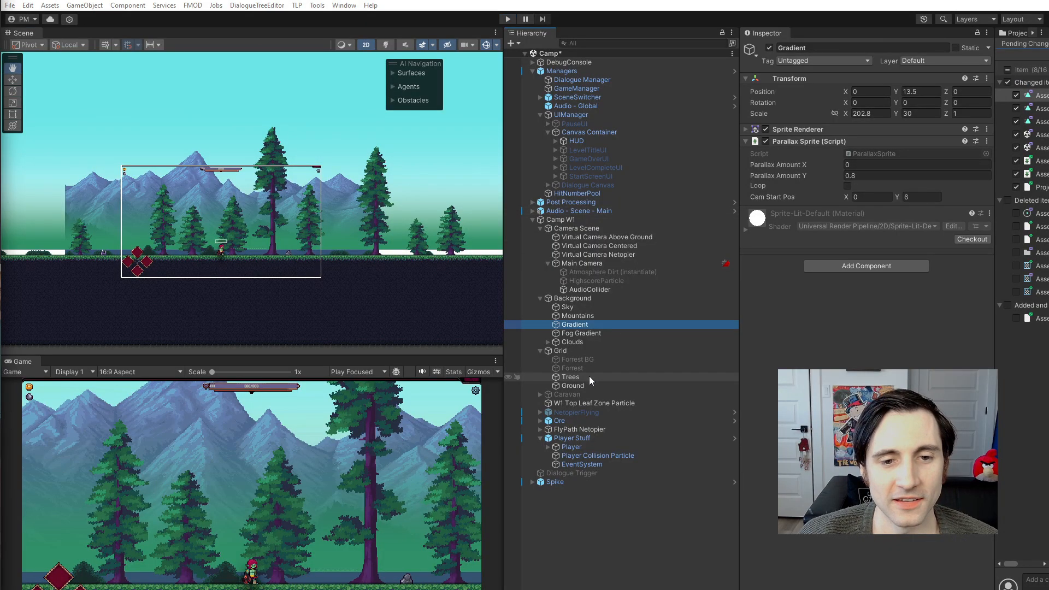
# Step: Select the Mountains background sprite and enable Loop in its Parallax Sprite component
pyautogui.click(571, 376)
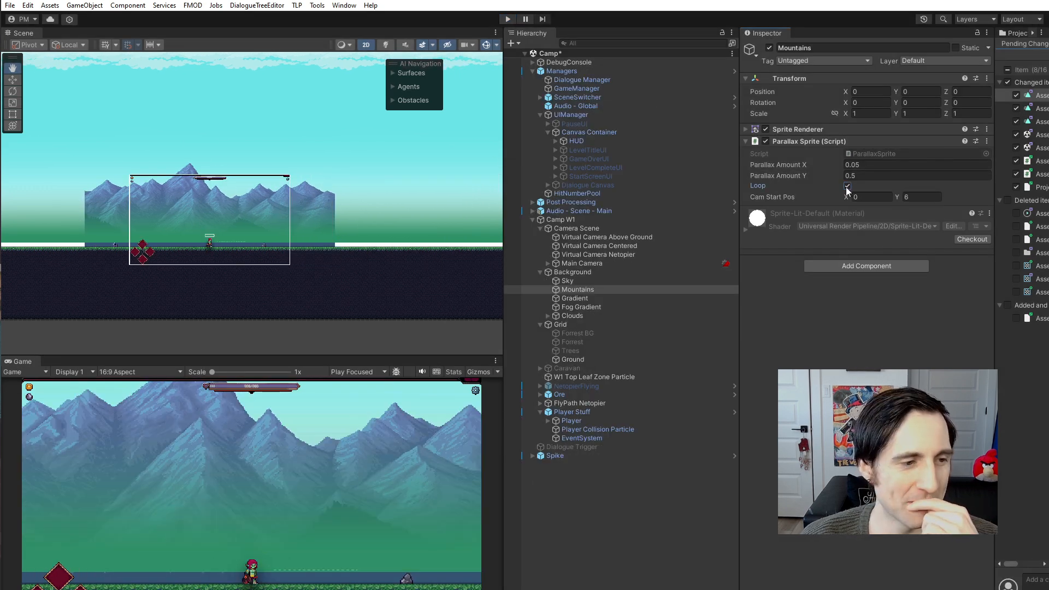
pyautogui.click(847, 185)
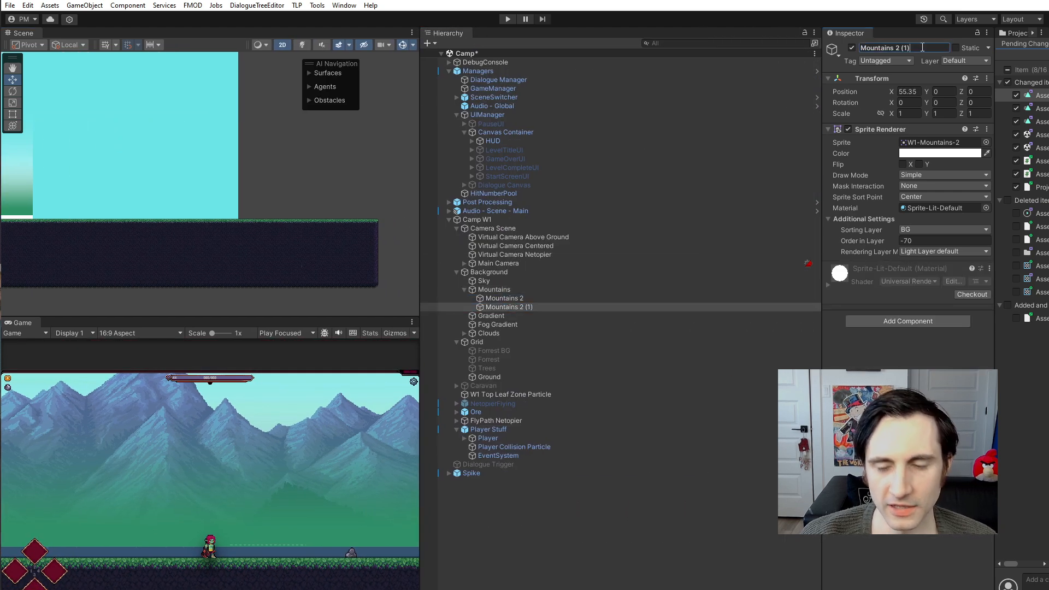
# Step: Rename the duplicated mountain copy to 'Mountains Left' and offset it beside Mountains Right
pyautogui.write('Mountains Left')
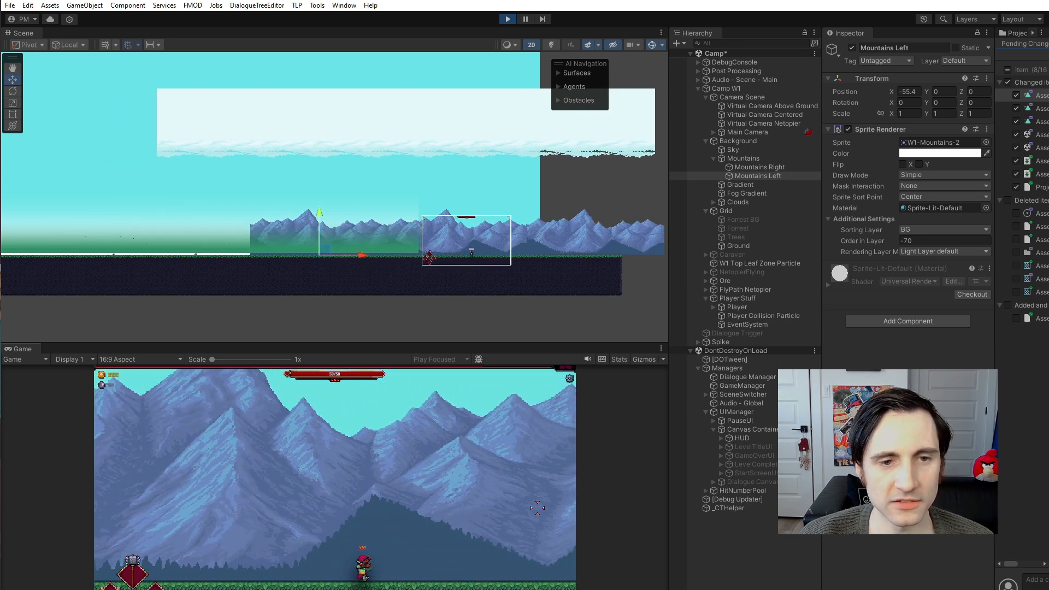
pyautogui.click(746, 193)
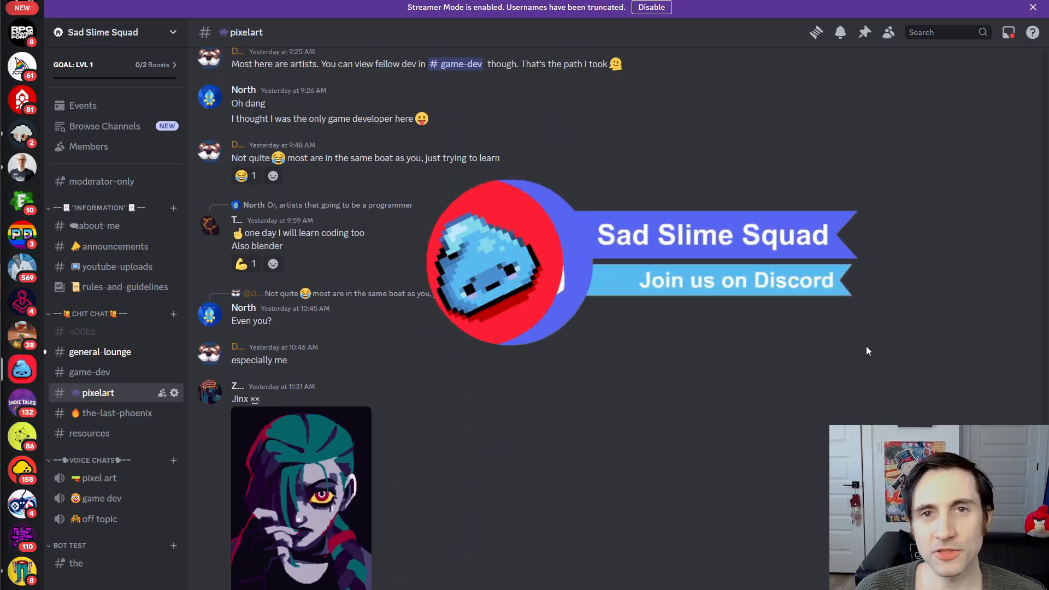
pyautogui.scroll(-3)
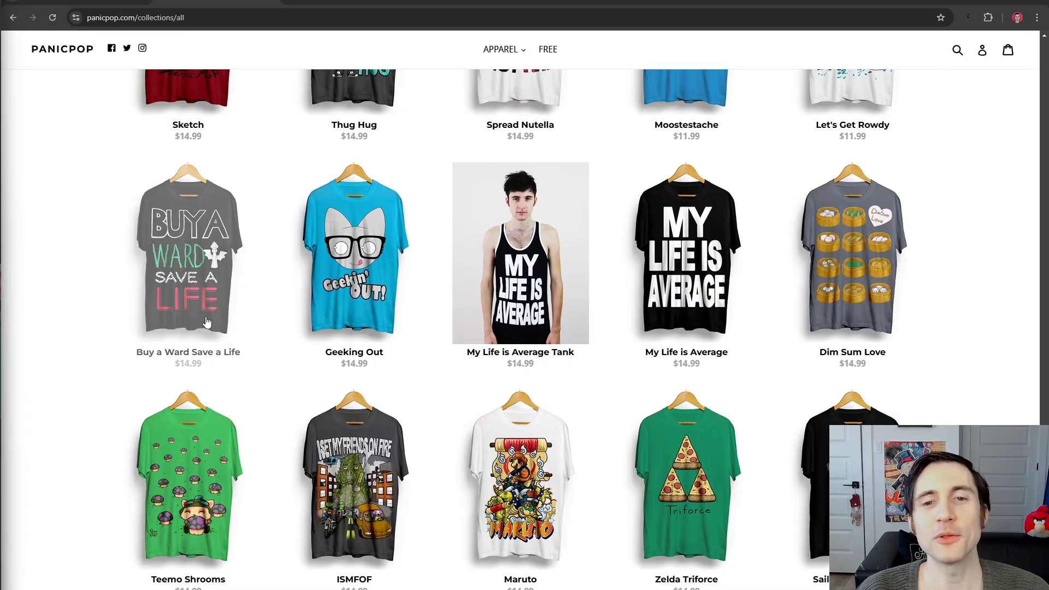
pyautogui.scroll(3)
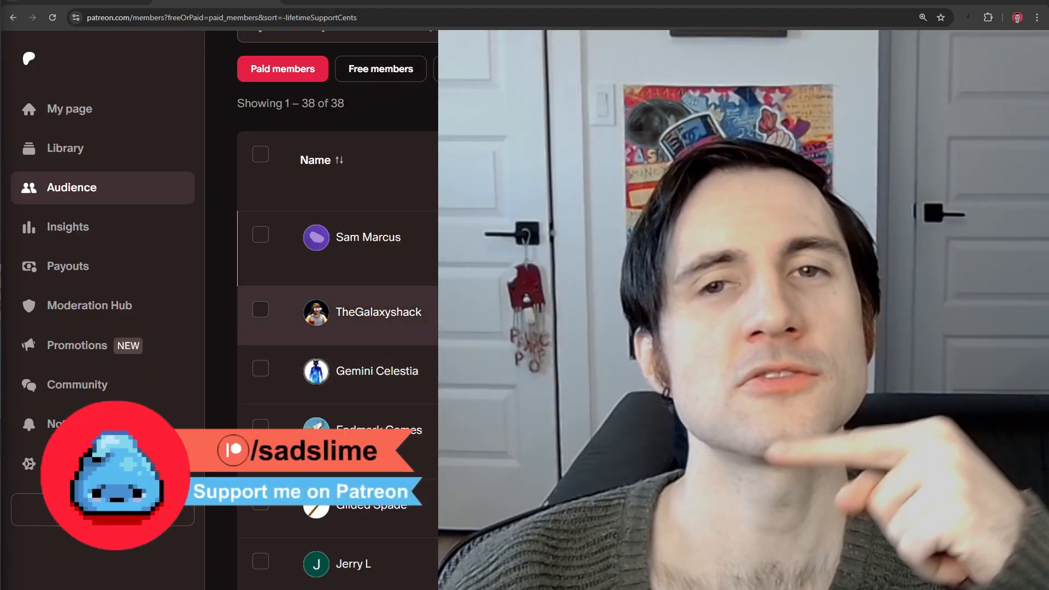
pyautogui.scroll(-3)
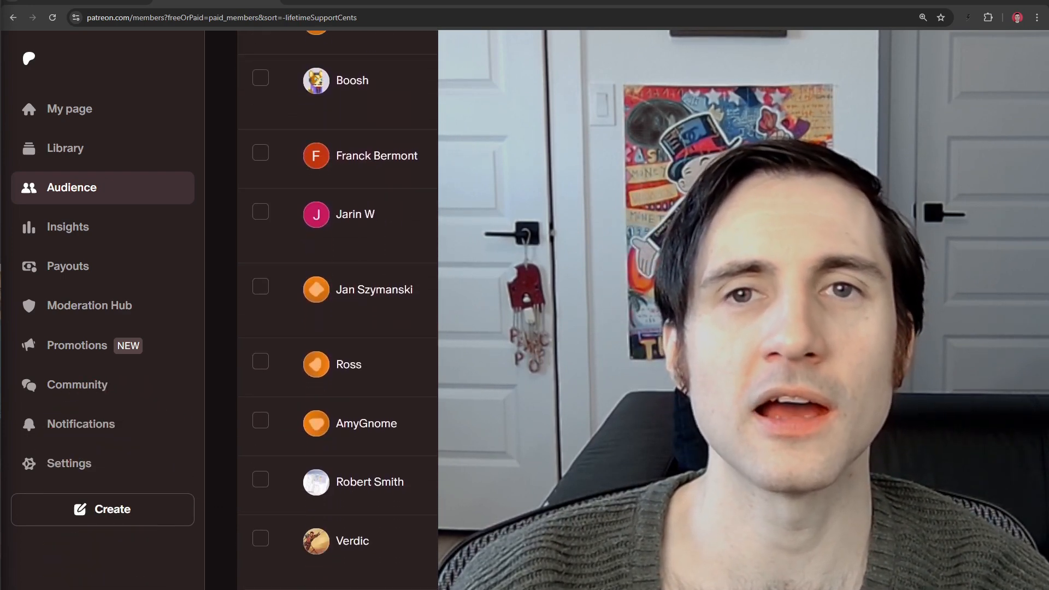
pyautogui.scroll(-3)
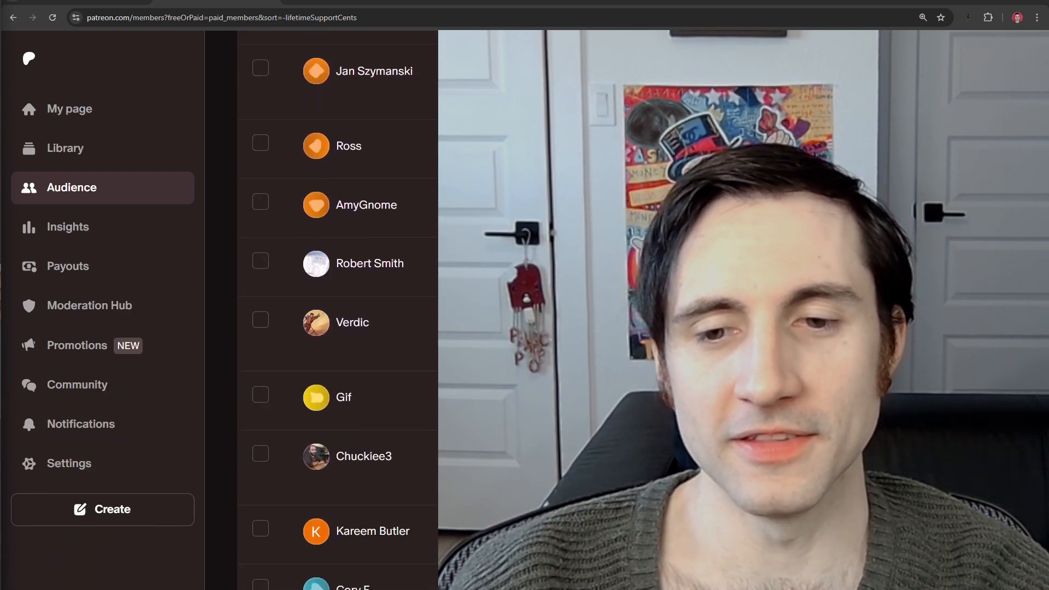
pyautogui.scroll(-3)
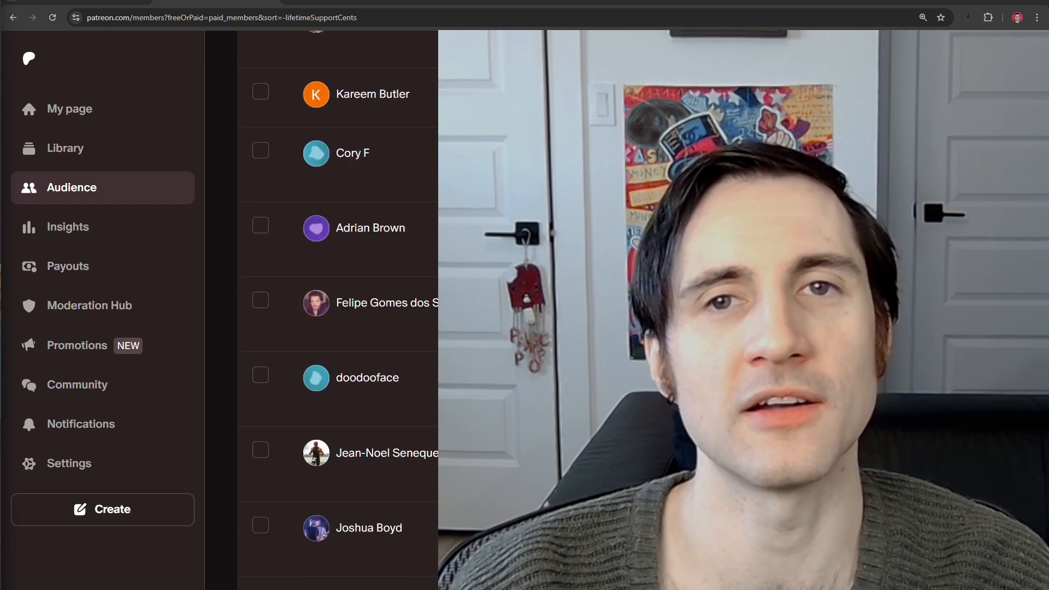
pyautogui.scroll(-3)
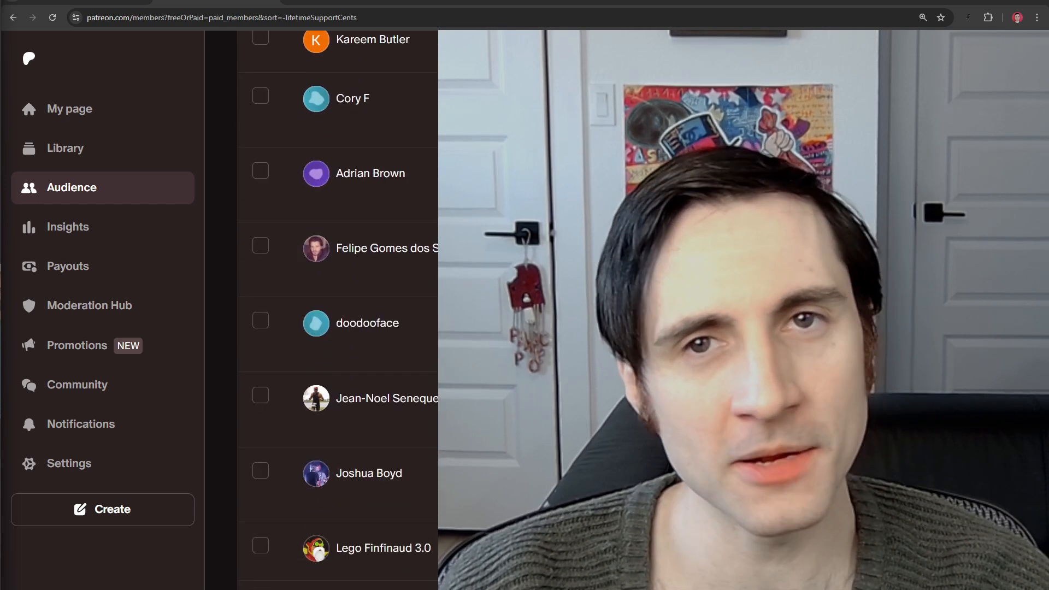
pyautogui.scroll(-3)
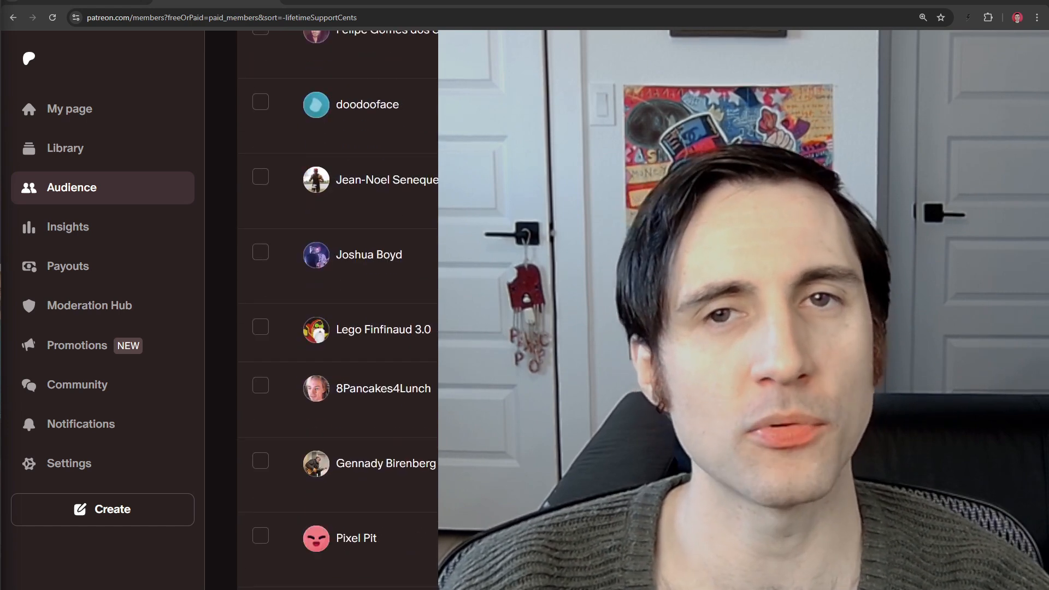
pyautogui.scroll(-3)
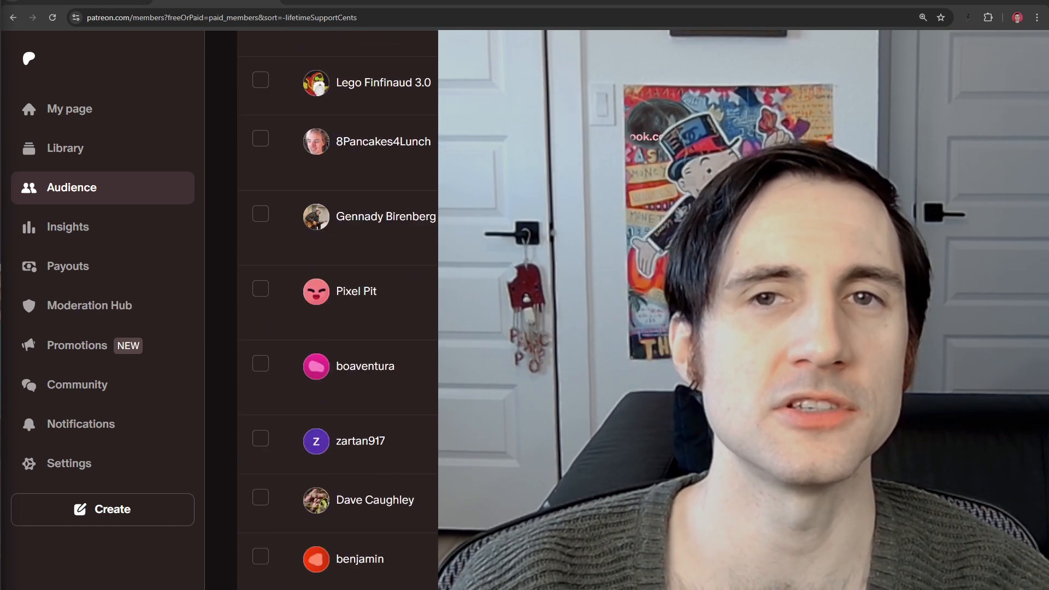
pyautogui.scroll(-3)
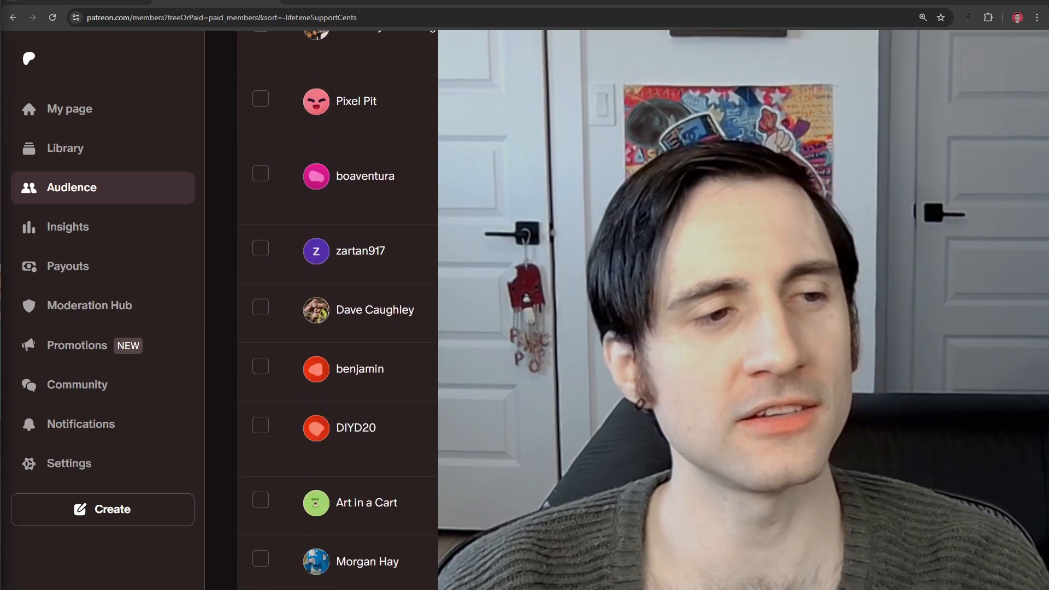
pyautogui.scroll(-3)
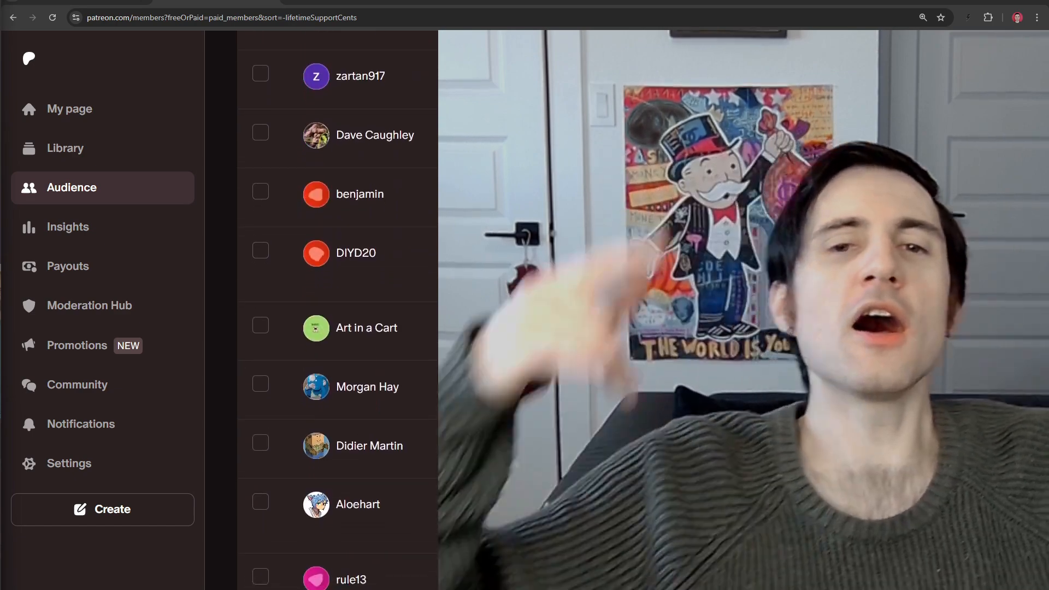